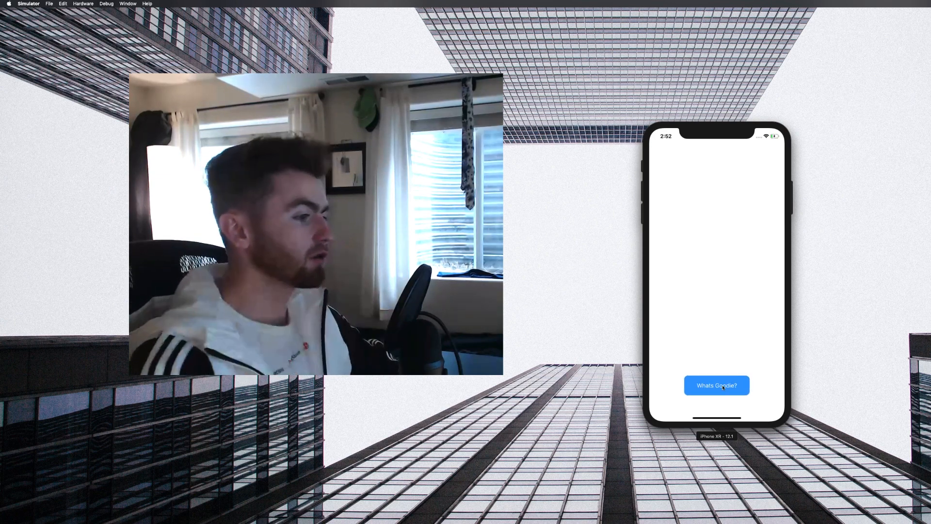
pyautogui.moveTo(750, 381)
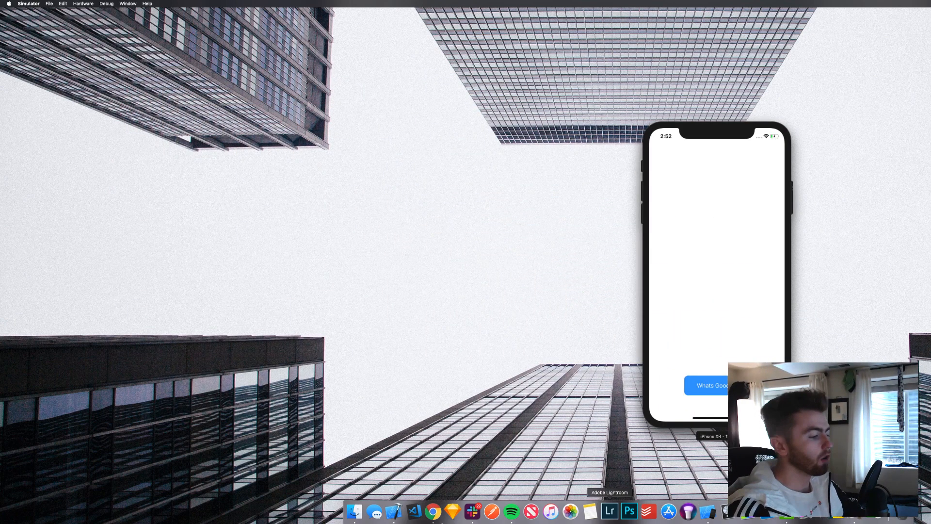
# Step: Start a new Xcode project from the Xcode icon in the Dock
pyautogui.rightClick(396, 511)
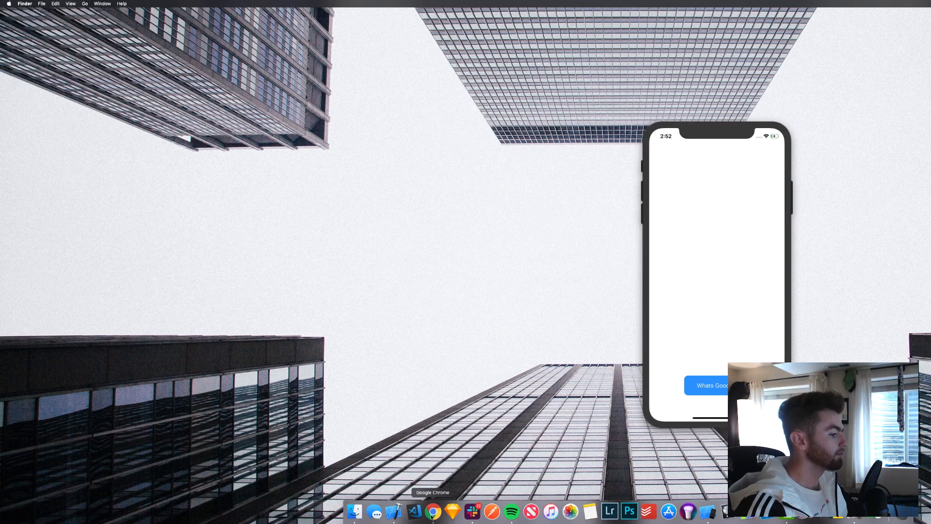
pyautogui.rightClick(393, 511)
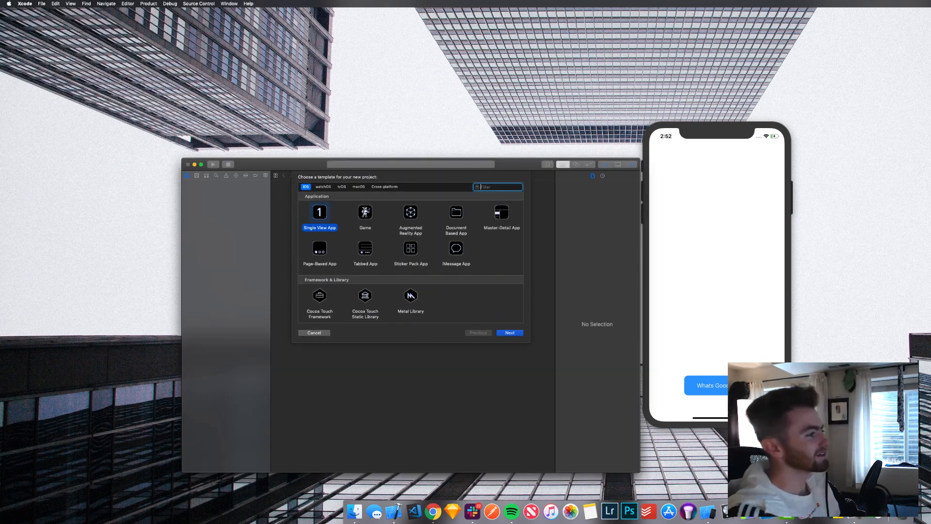
# Step: Create a Single View App project named AnimationsForYall in the default location
pyautogui.click(509, 333)
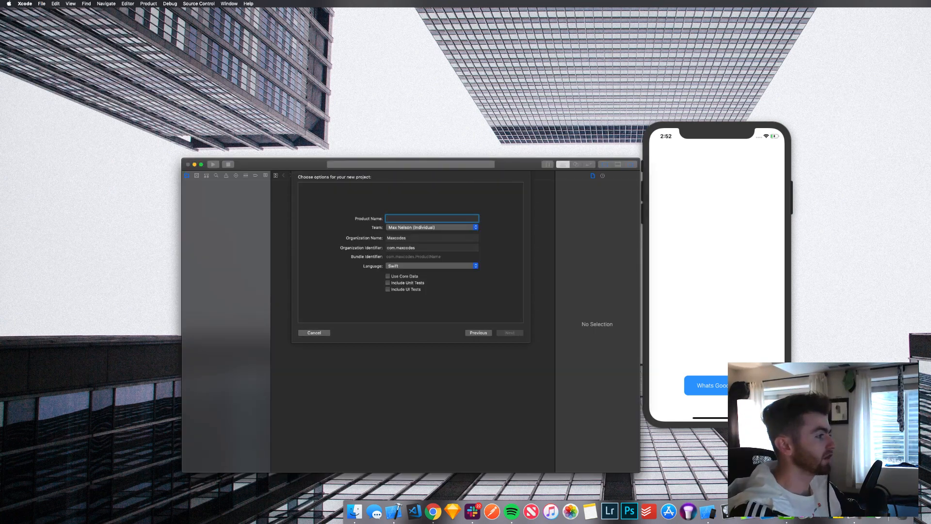
pyautogui.write('AnimationsForY')
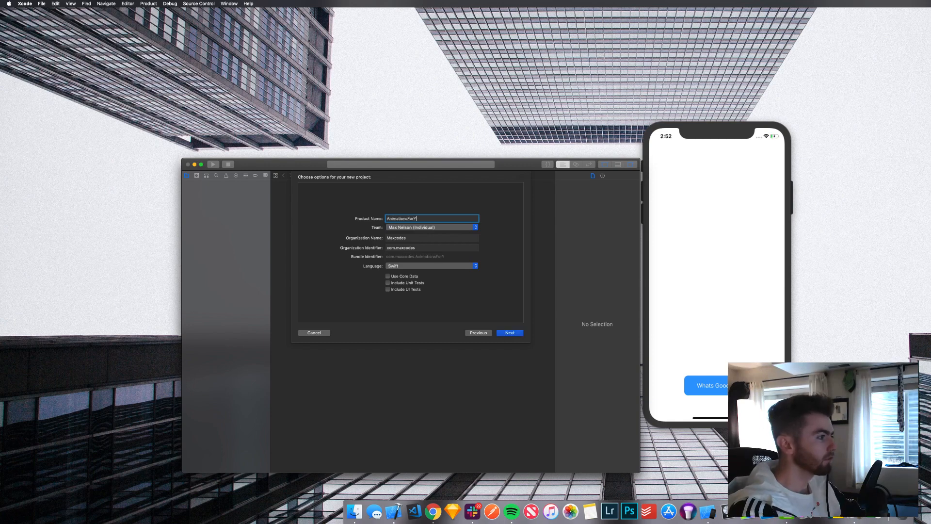
pyautogui.click(509, 333)
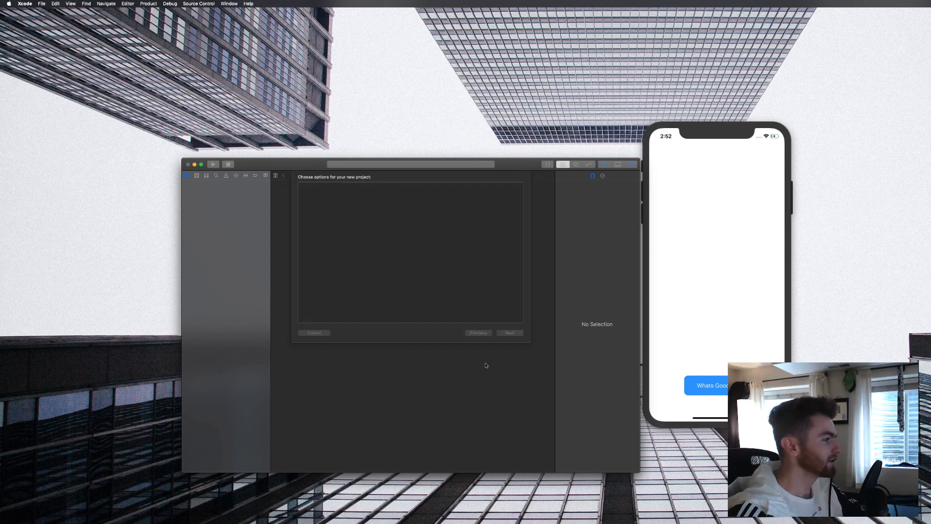
pyautogui.click(509, 333)
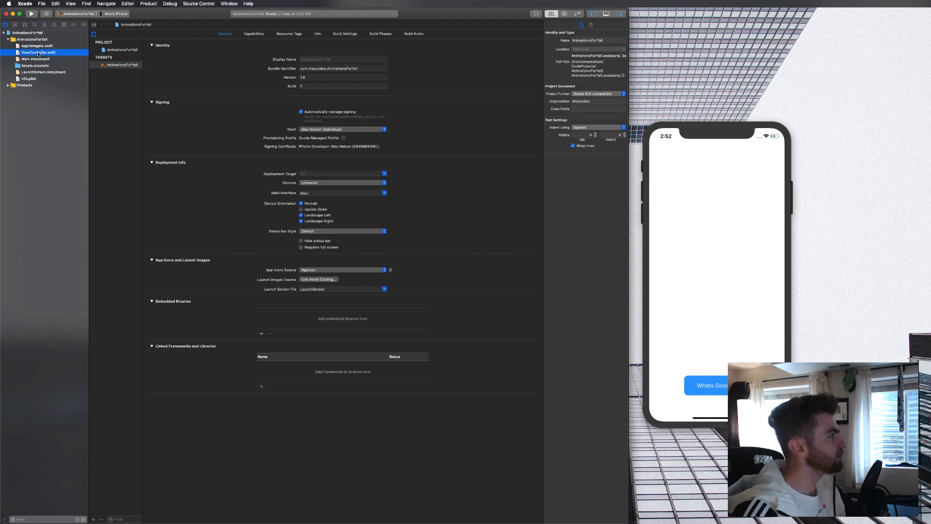
# Step: Delete the boilerplate setup comment from viewDidLoad in ViewController.swift
pyautogui.click(39, 53)
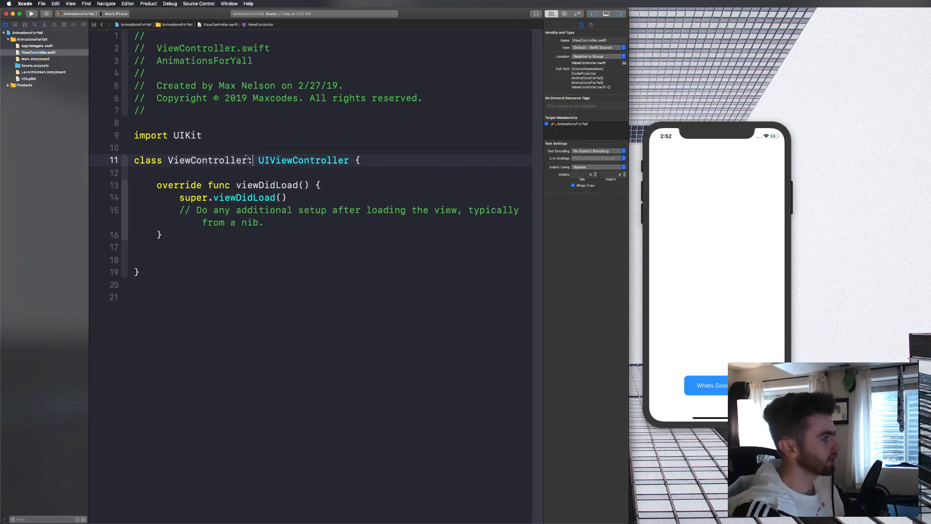
pyautogui.click(622, 12)
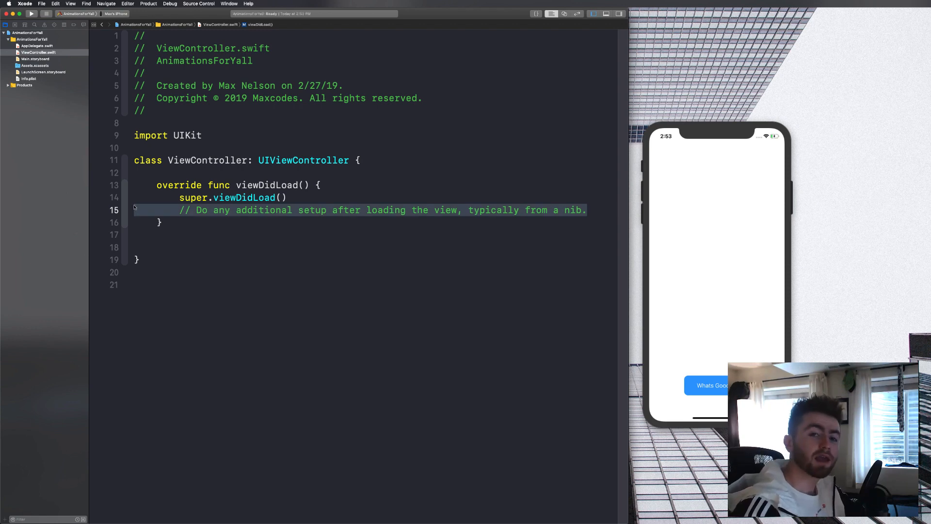
pyautogui.press('delete')
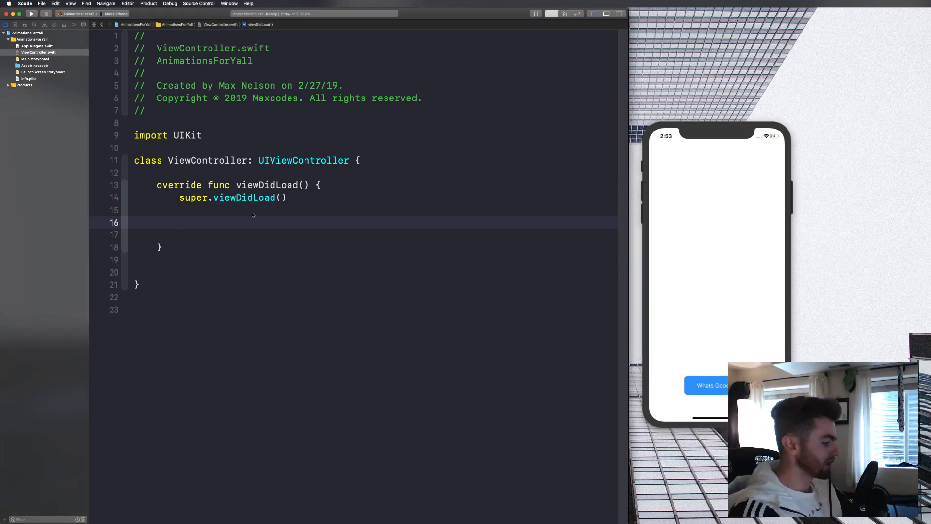
# Step: Declare let button = UIButton() with translatesAutoresizingMaskIntoConstraints false and begin button.layer styling
pyautogui.write('let button =')
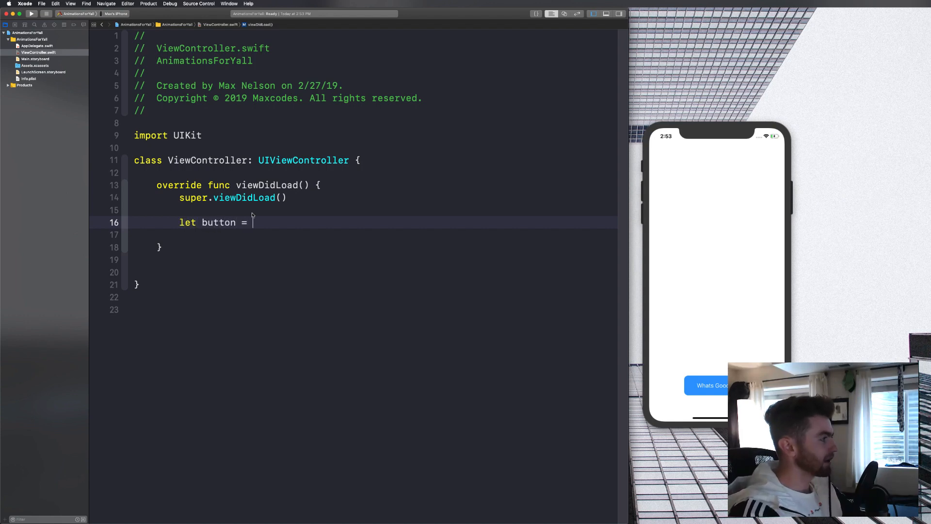
pyautogui.write('UIButton()')
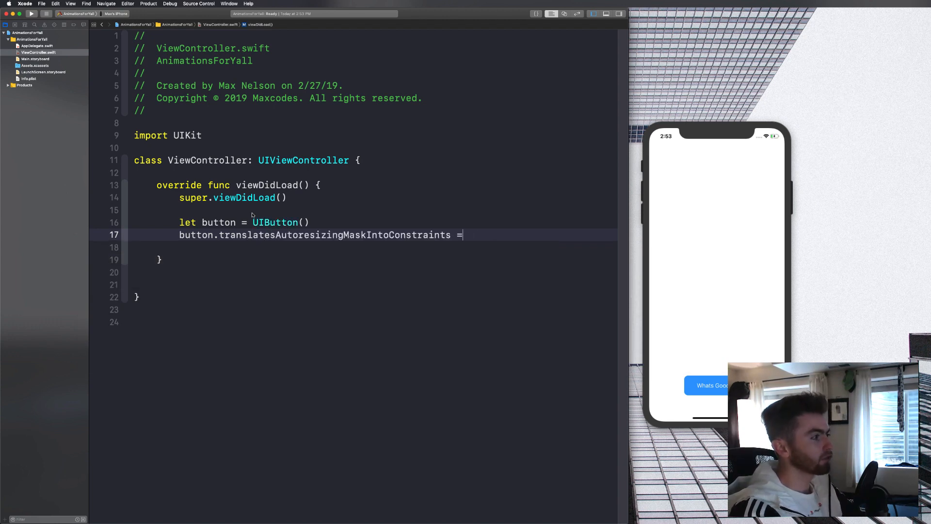
pyautogui.write('false')
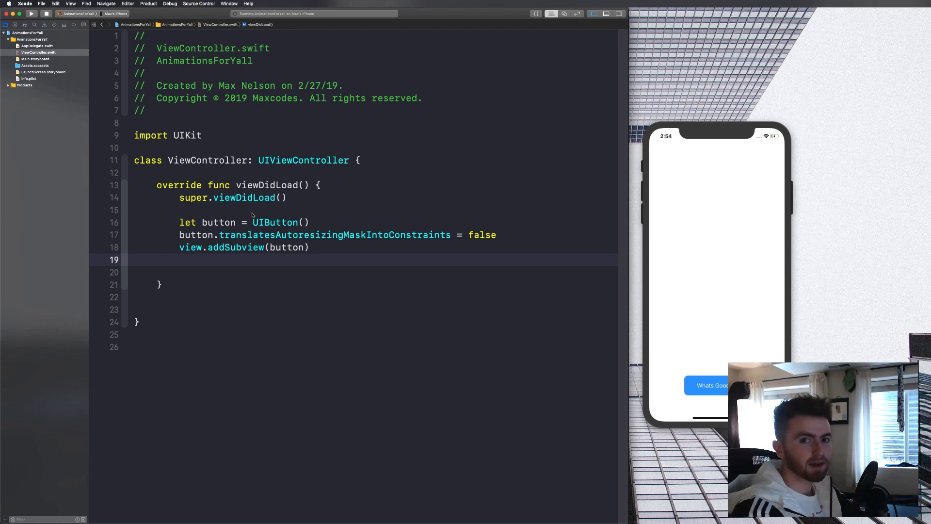
pyautogui.write('button.layer.corner')
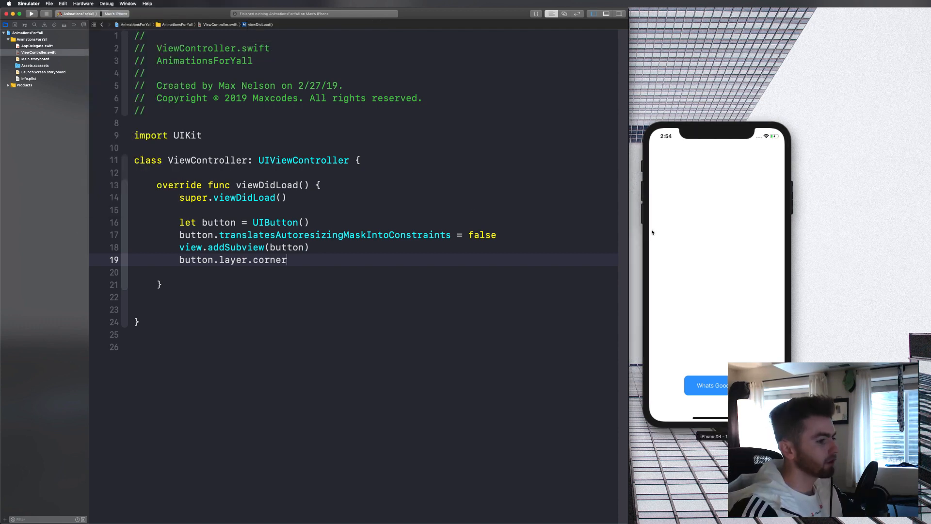
pyautogui.click(115, 13)
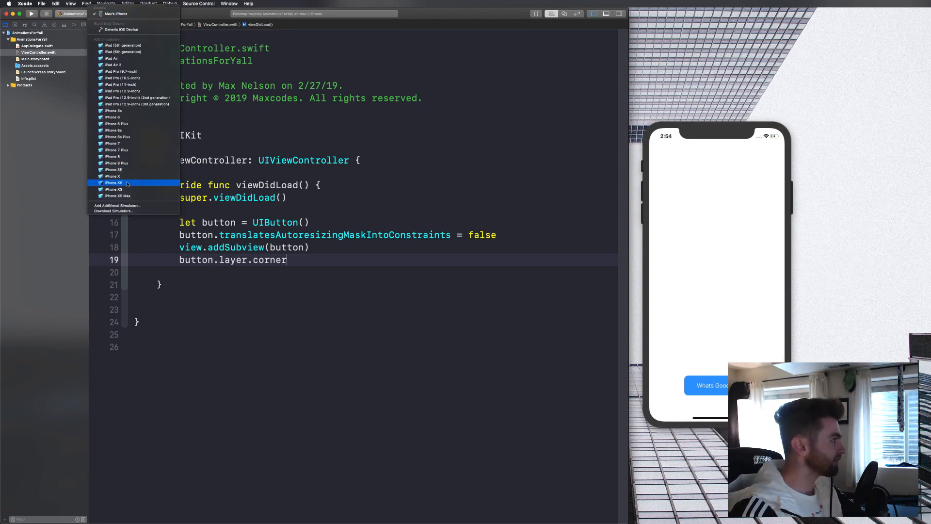
# Step: Choose iPhone XR as destination, set button.layer.cornerRadius = 12 and start button.backgroundColor
pyautogui.click(113, 183)
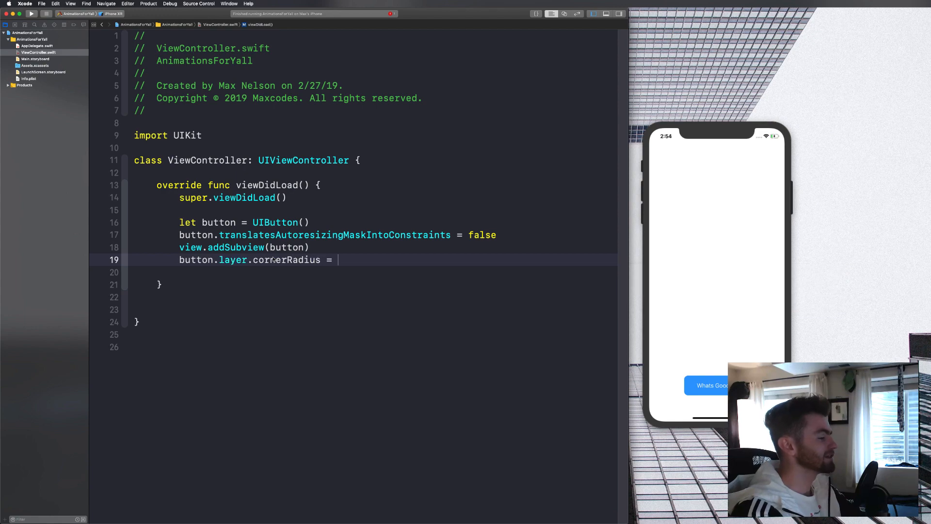
pyautogui.write('12')
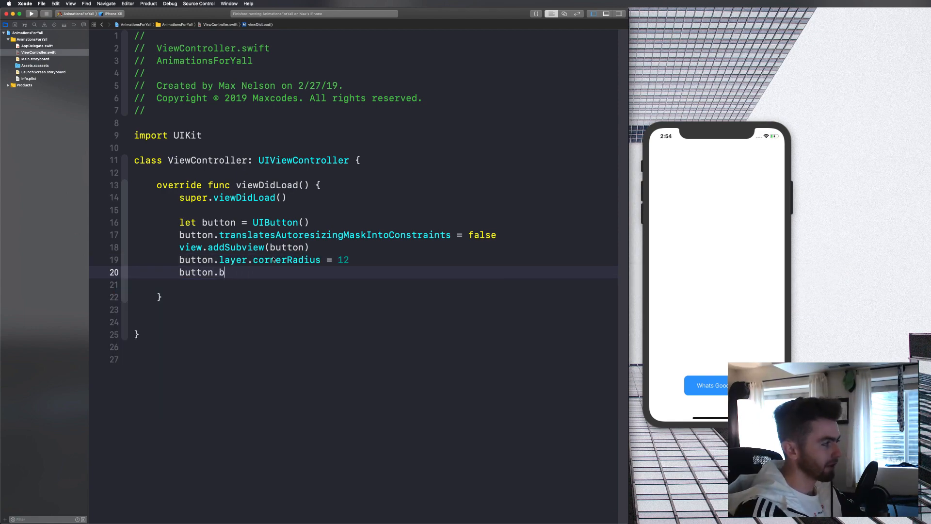
pyautogui.write('ackgroundColo')
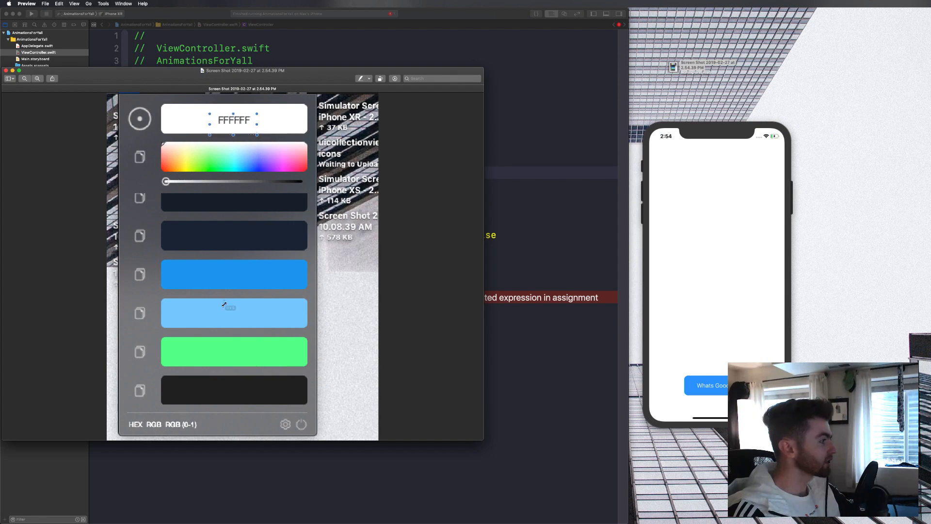
# Step: Sample the light blue swatch's RGB values from the screenshot in Preview
pyautogui.click(233, 274)
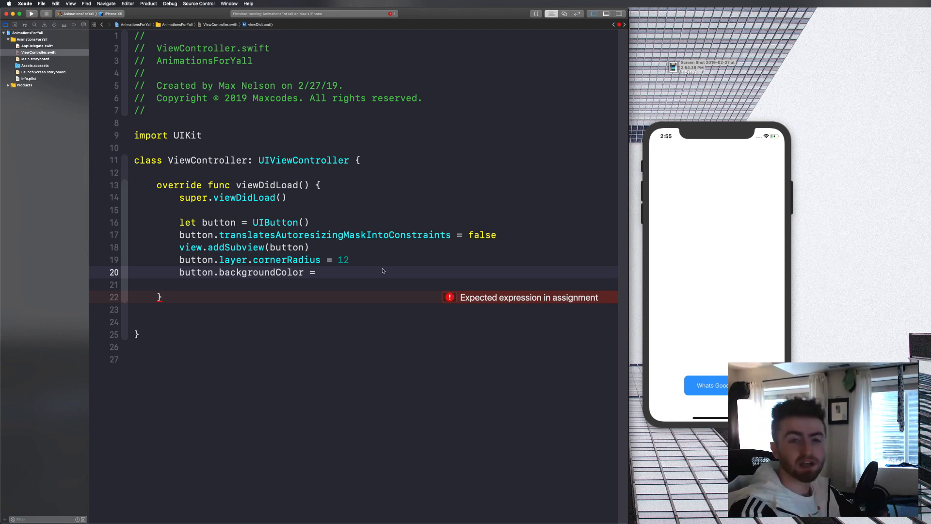
pyautogui.moveTo(425, 252)
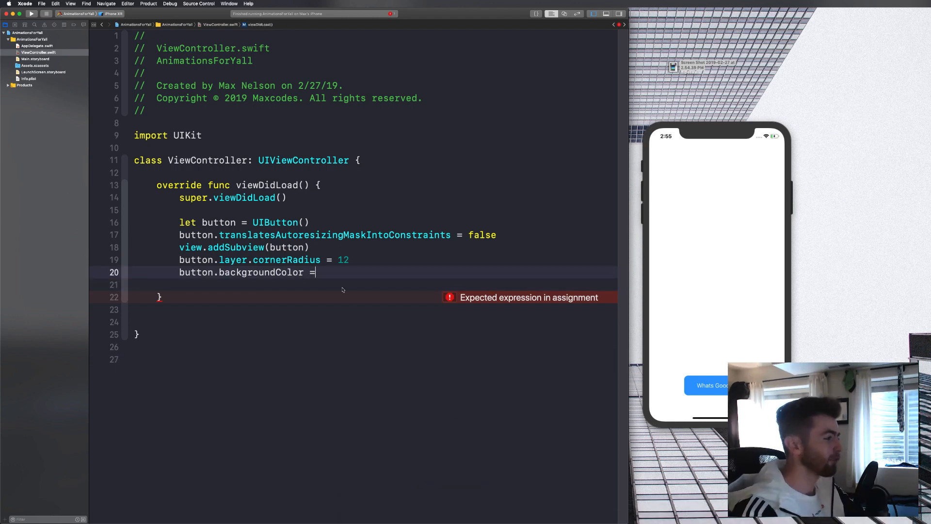
# Step: Assign backgroundColor UIColor.init(red: 48/255, green: 155/255, blue: 255/255, alpha: 1)
pyautogui.write('UIColo')
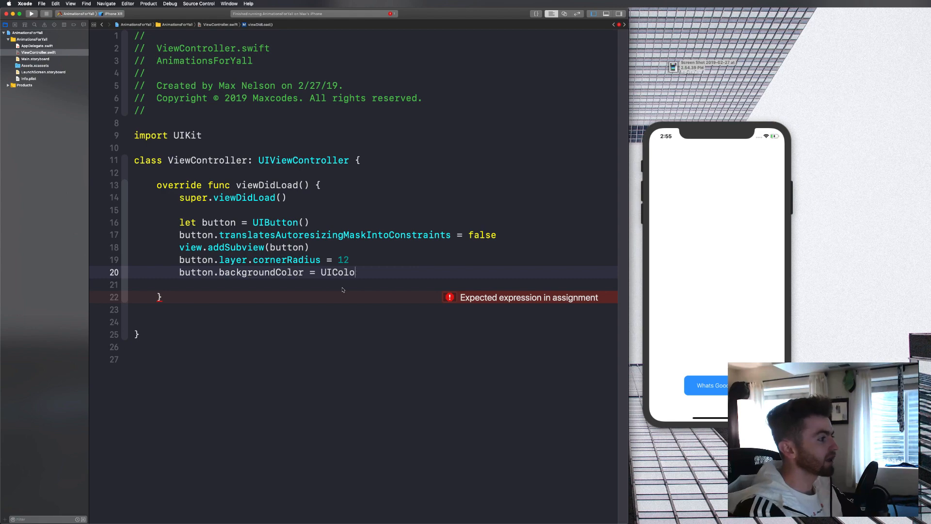
pyautogui.write('.init(red: CGFloat, green: CGFloat, blue: CGFloat, alpha: CGFloat')
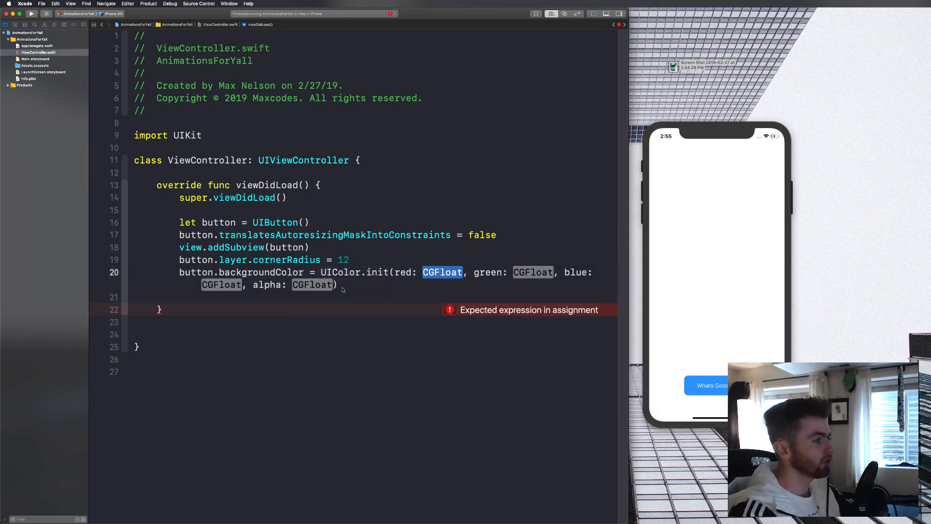
pyautogui.write('48/255')
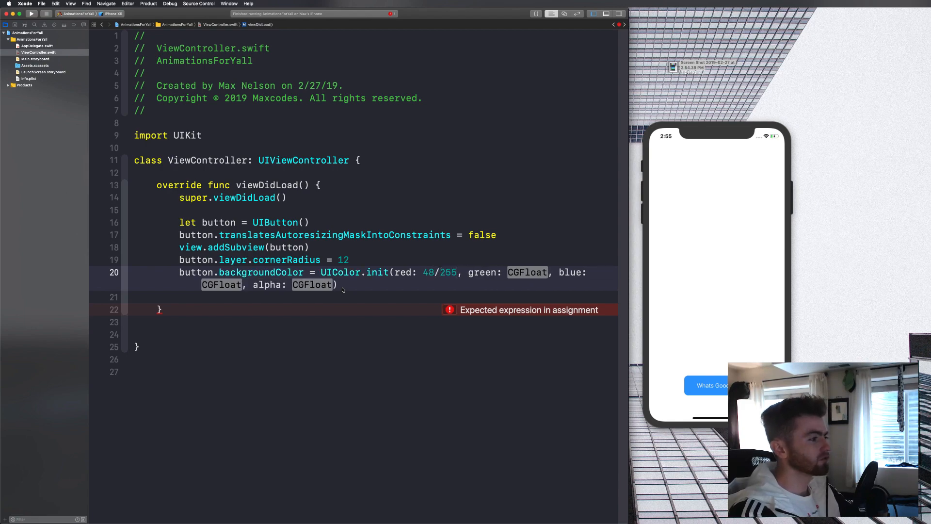
pyautogui.rightClick(393, 511)
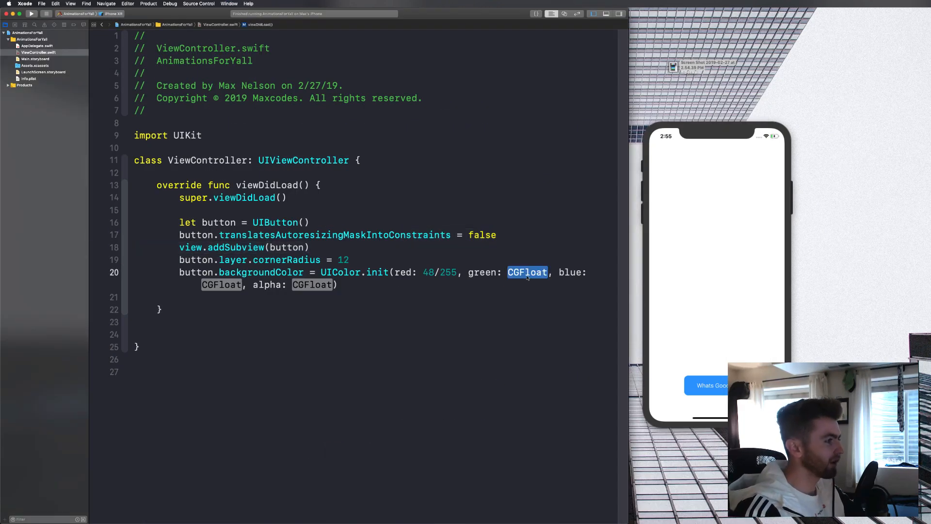
pyautogui.write('155/255')
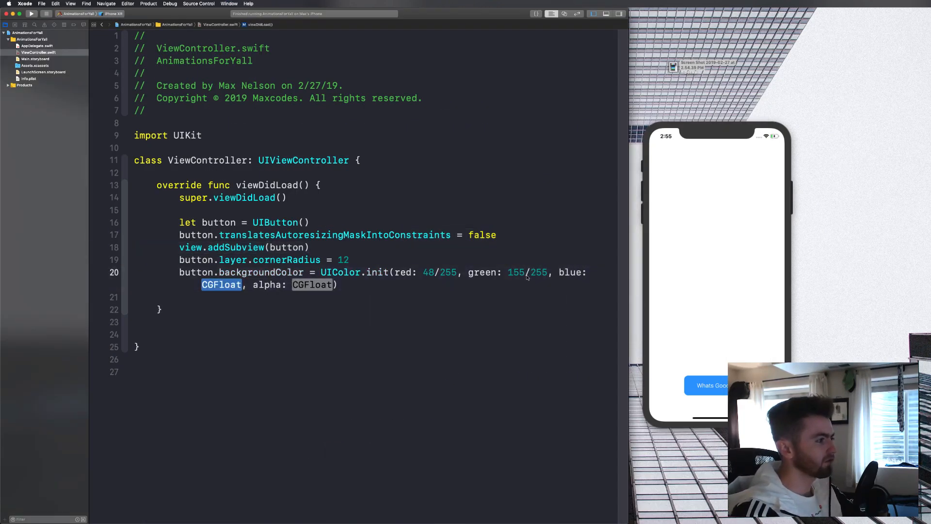
pyautogui.moveTo(412, 511)
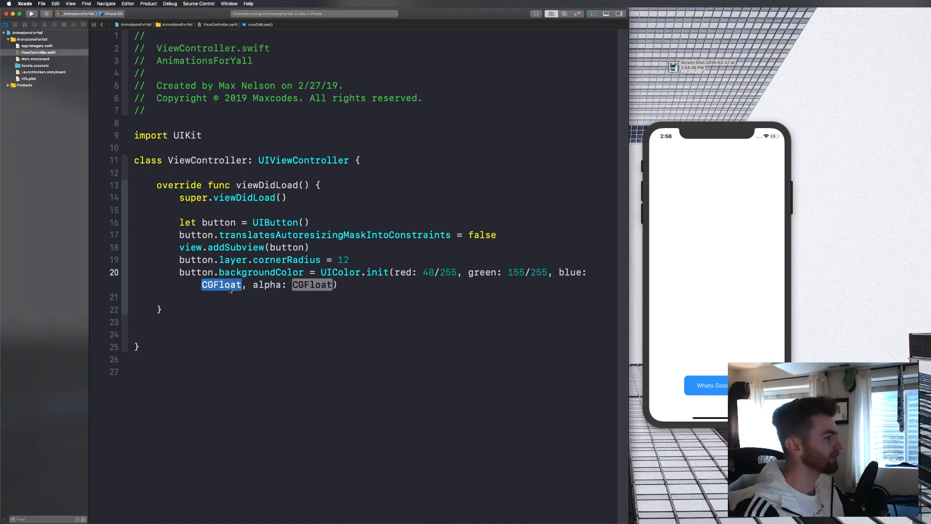
pyautogui.write('255/255')
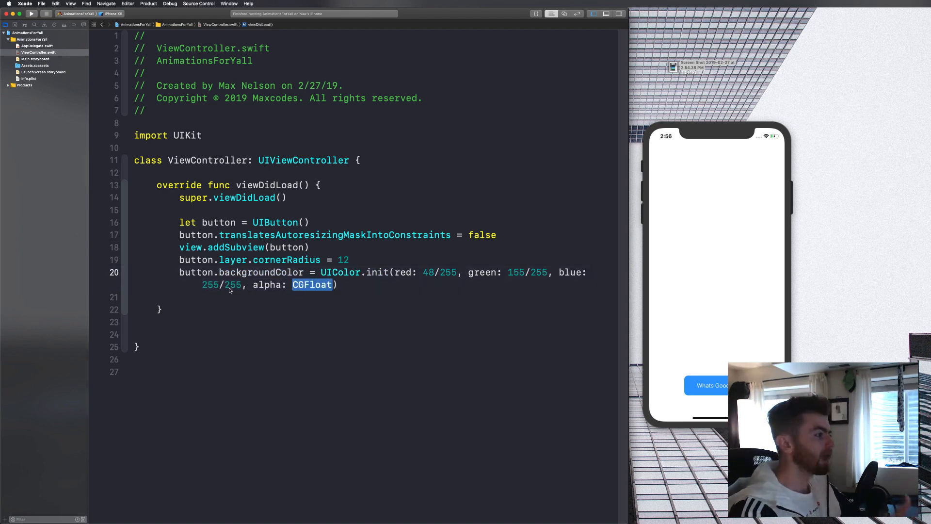
pyautogui.write('1')
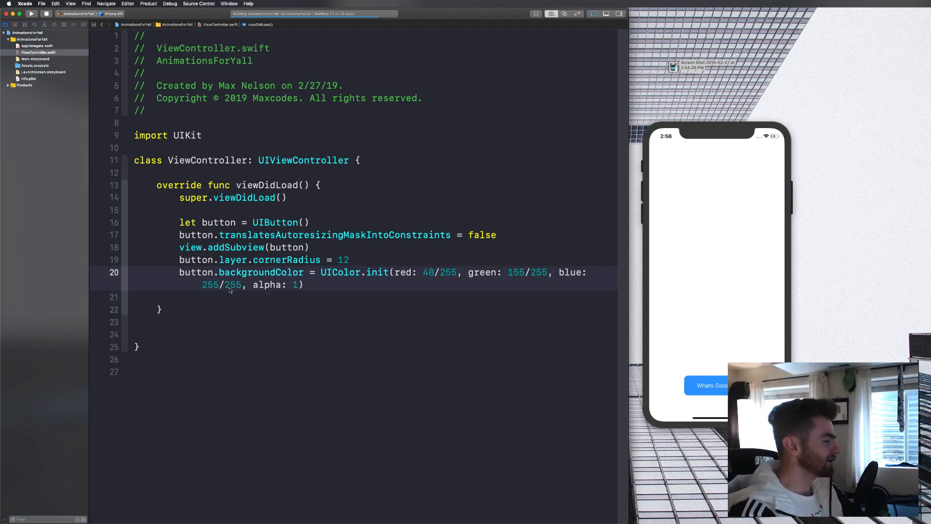
# Step: Set the button title to "Whats goodie?!" for the .normal state
pyautogui.write('b')
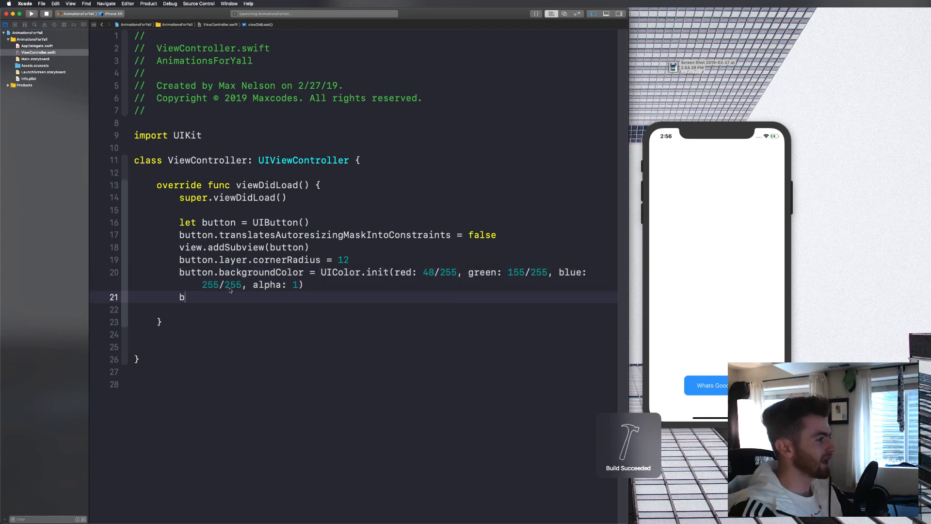
pyautogui.write('b')
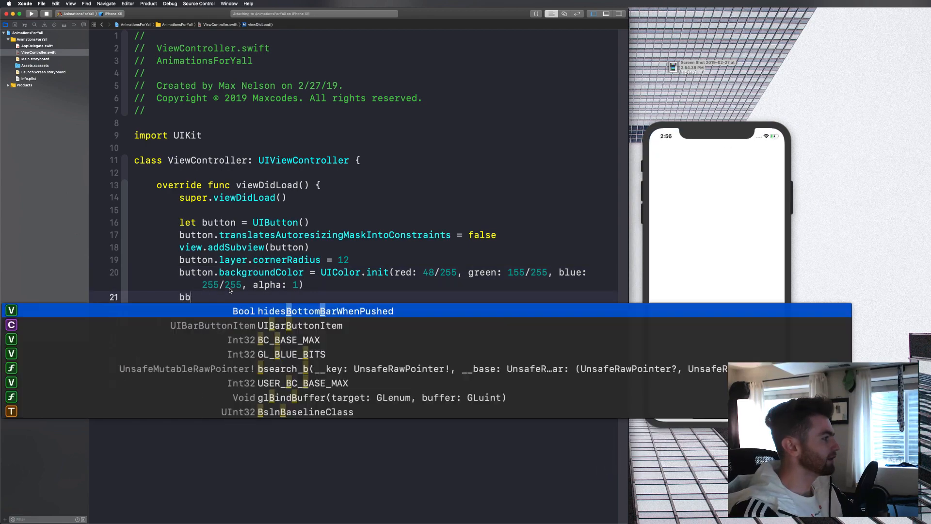
pyautogui.write('ut')
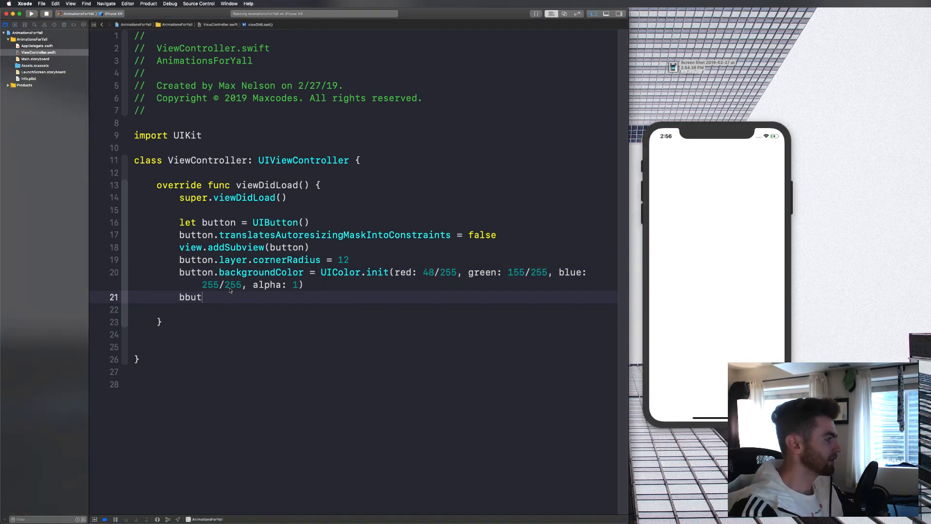
pyautogui.write('button.')
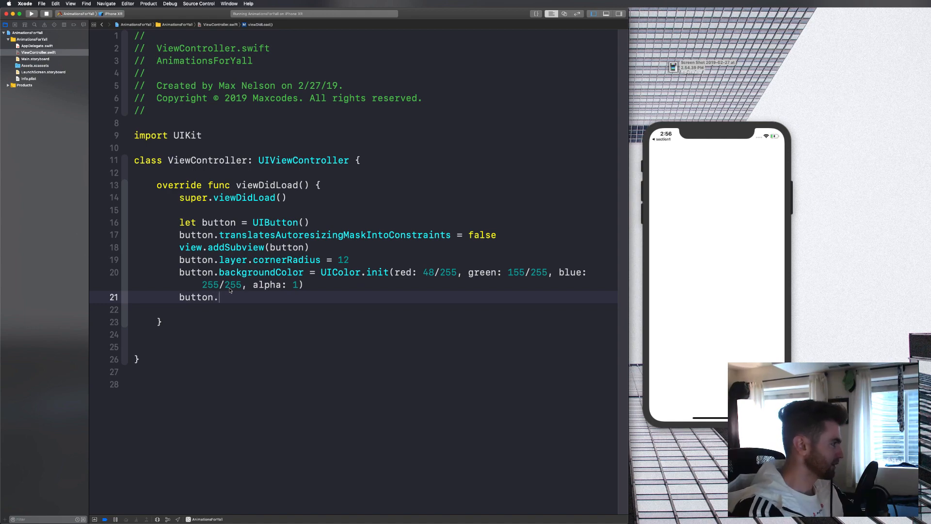
pyautogui.write('te')
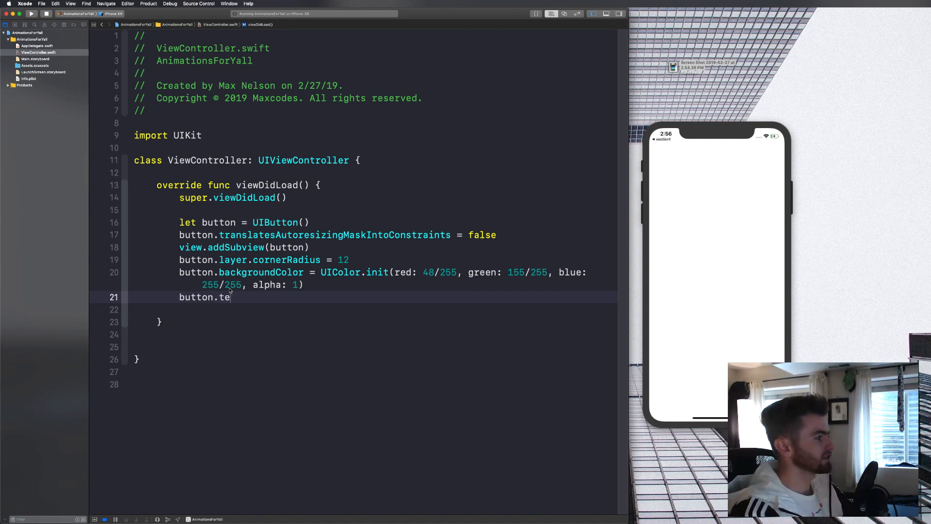
pyautogui.write('setTitle("Whats ", for: UIControl.State')
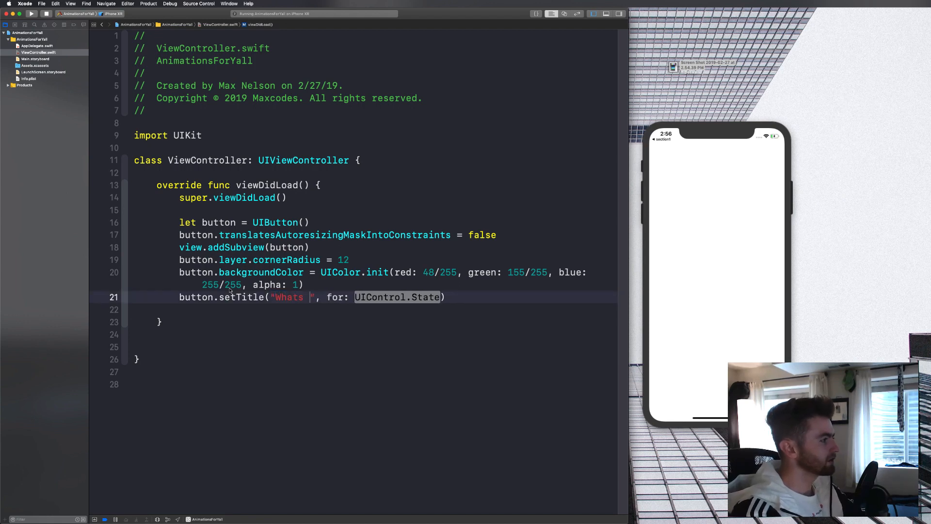
pyautogui.write('goodie?!')
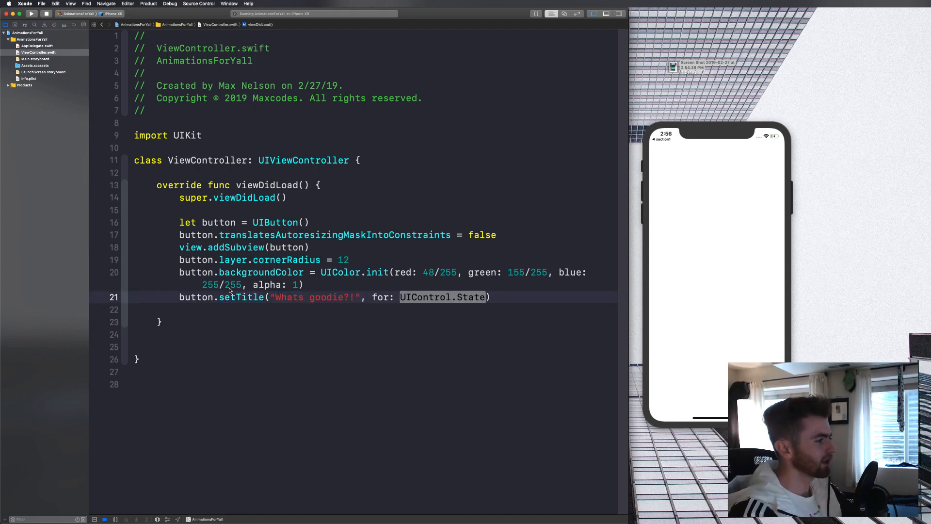
pyautogui.write('.norma')
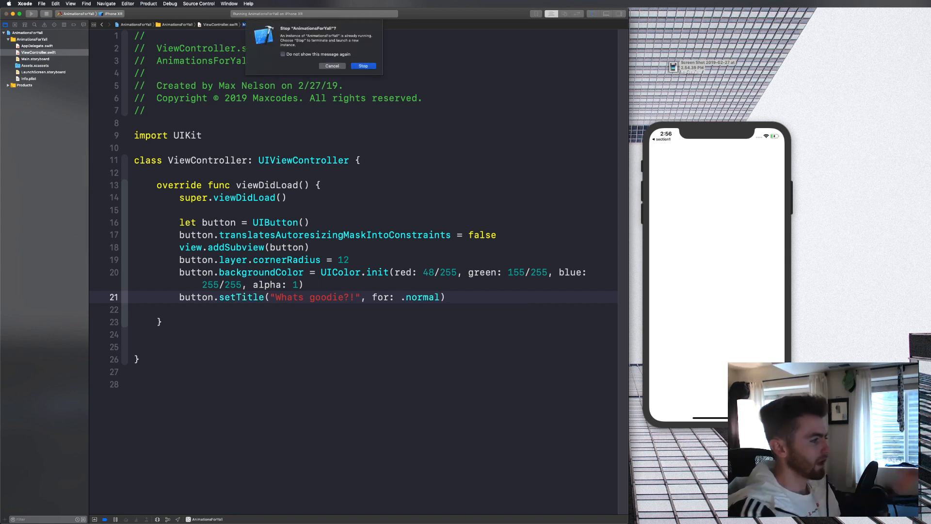
pyautogui.click(361, 66)
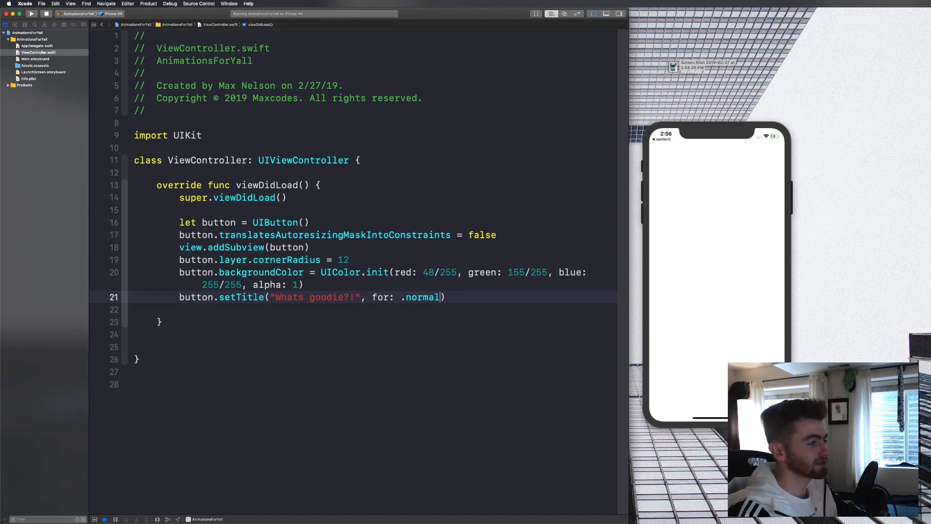
# Step: Start var constraints = [ with button.bottomAnchor pinned to view.bottomAnchor at constant -80
pyautogui.write('button')
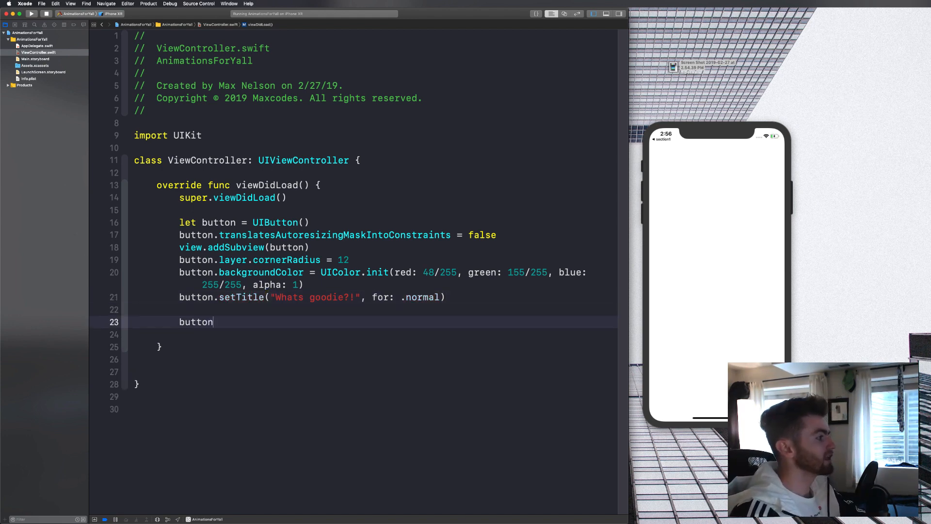
pyautogui.write('.leftanchor.')
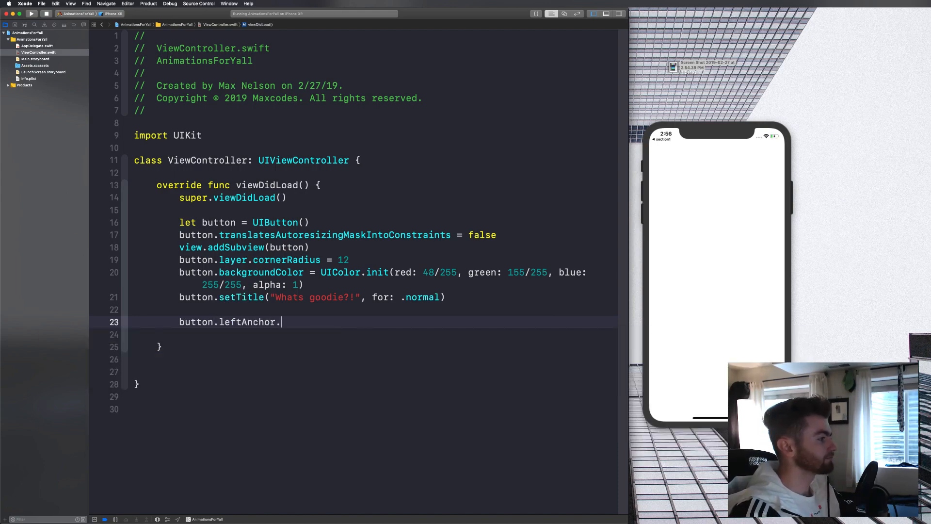
pyautogui.write('constr')
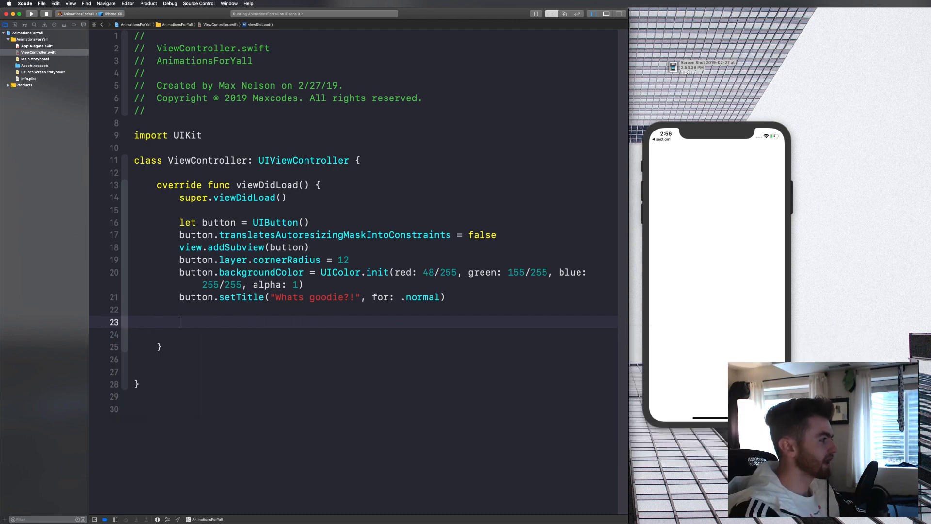
pyautogui.write('var constraints = [')
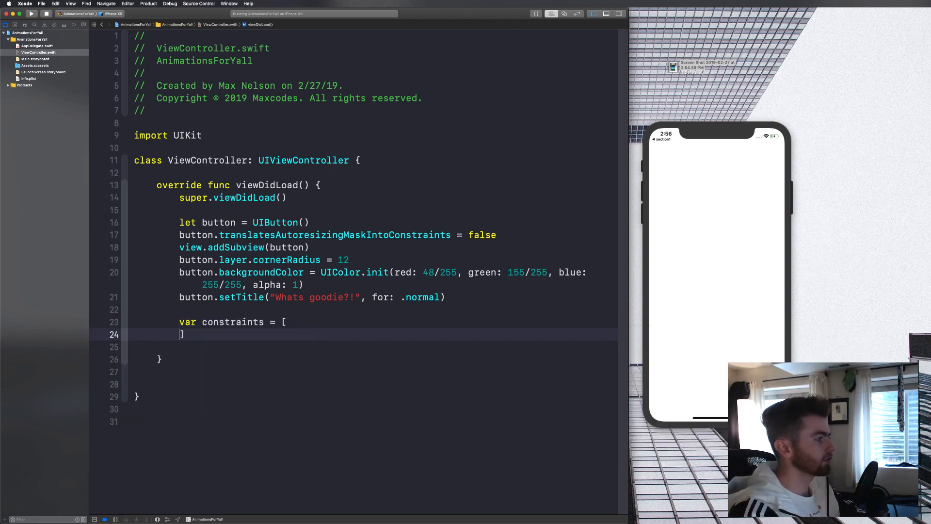
pyautogui.write('button')
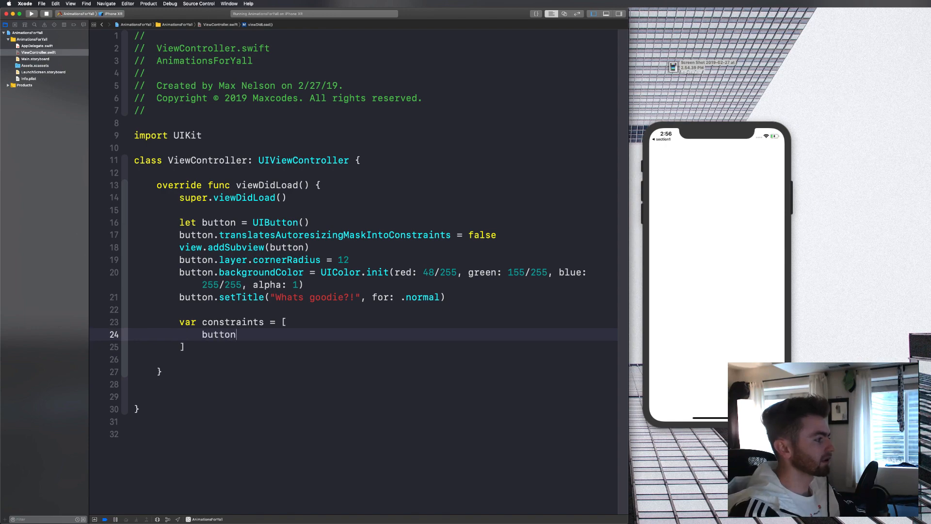
pyautogui.write('.topanch')
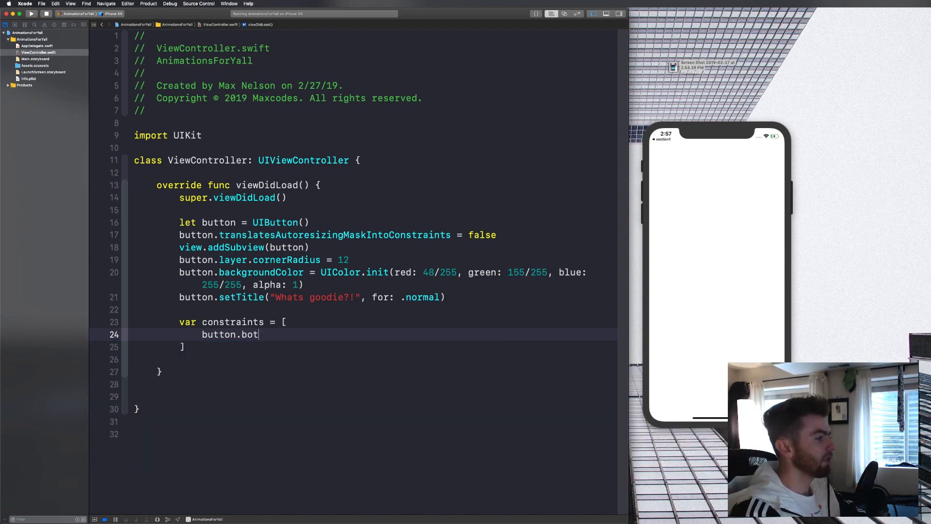
pyautogui.write('tomAnchor.constraint(equalTo: view.bottomAnchor, constant:')
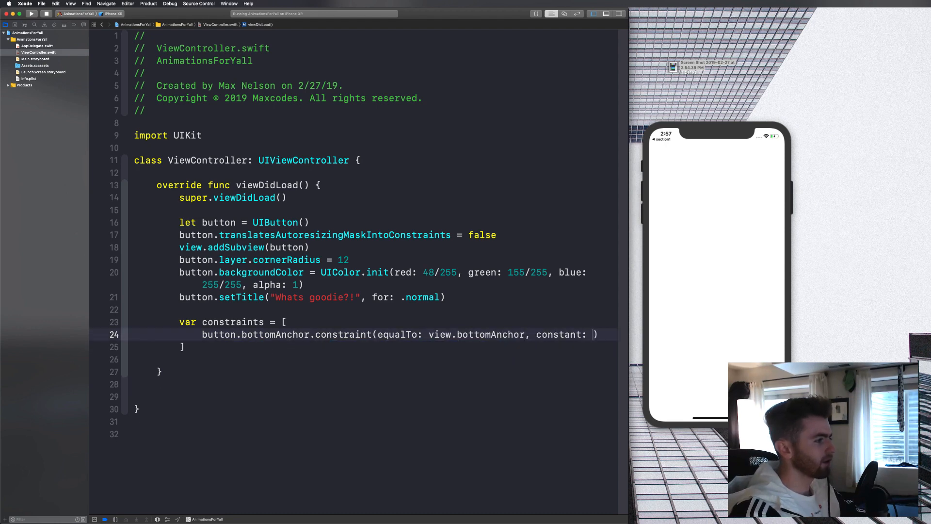
pyautogui.write('-80')
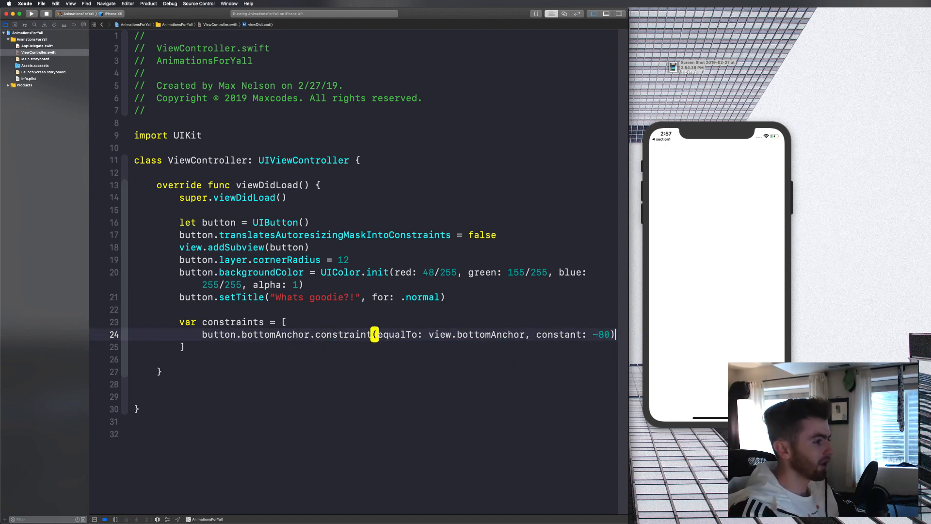
pyautogui.write(',')
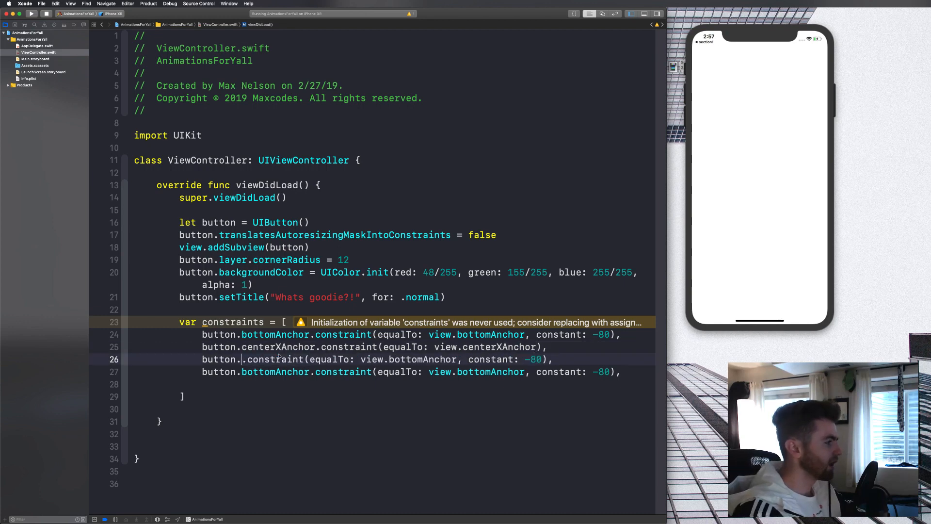
# Step: Add widthAnchor 100 and heightAnchor 60 constraints and make the array a let constant
pyautogui.write('widthAnchor')
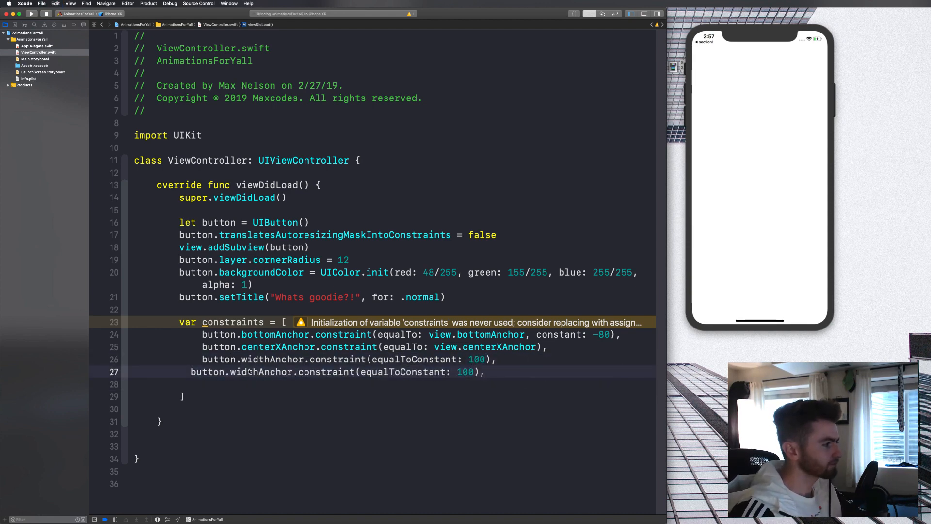
pyautogui.write('heightAnchor')
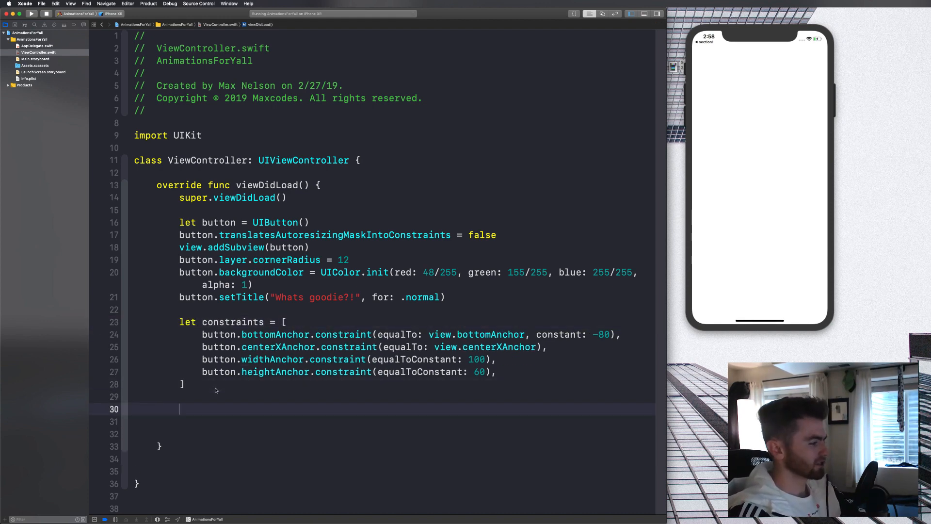
# Step: Activate the constraints with NSLayoutConstraint.activate(constraints) and run the app
pyautogui.write('constraints.acti')
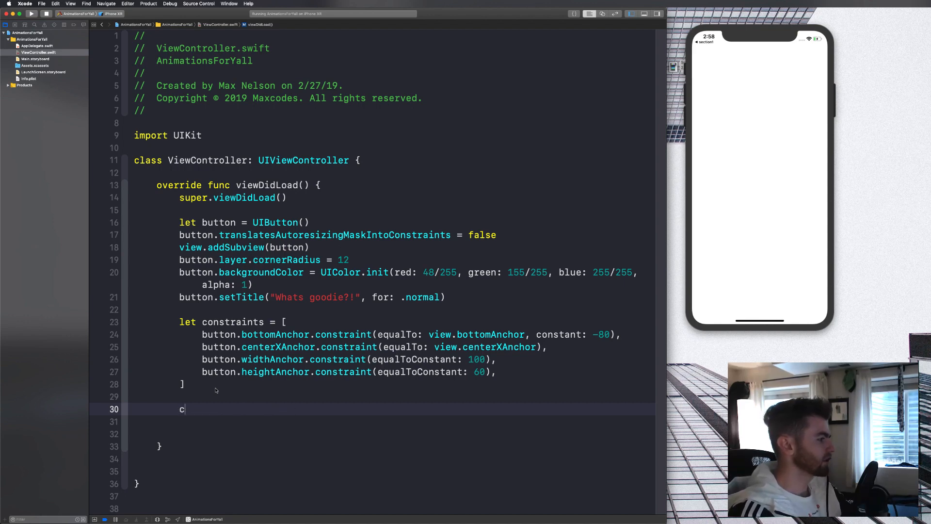
pyautogui.write('nslay')
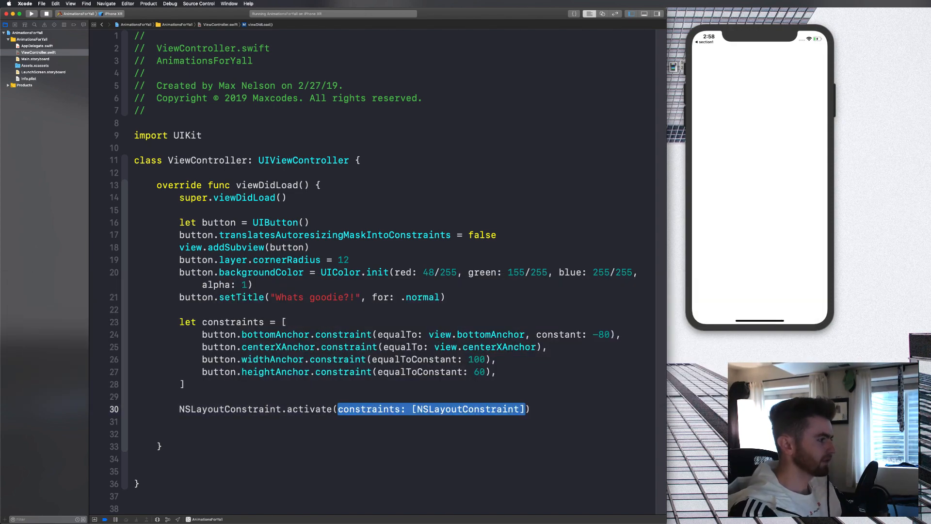
pyautogui.press('Delete')
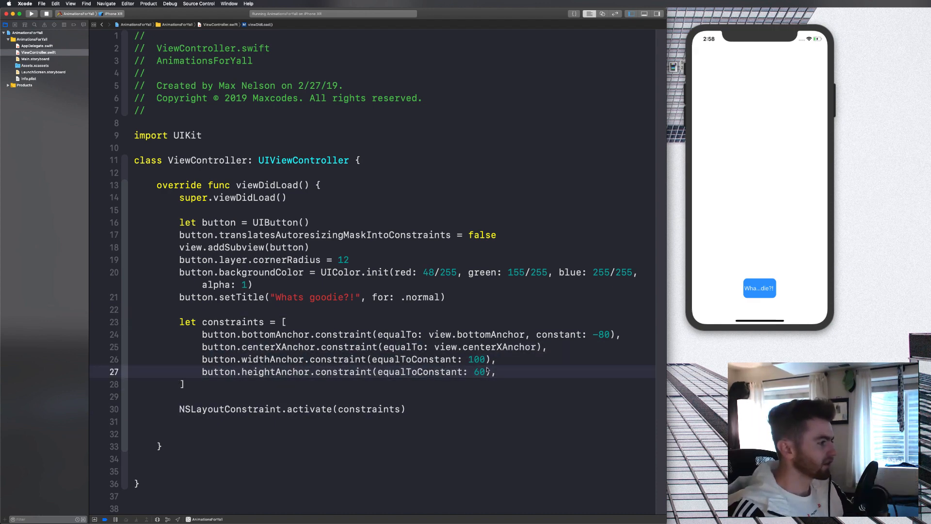
# Step: Rerun the app, stopping the old instance, so the 200-point button shows its full title
pyautogui.click(31, 13)
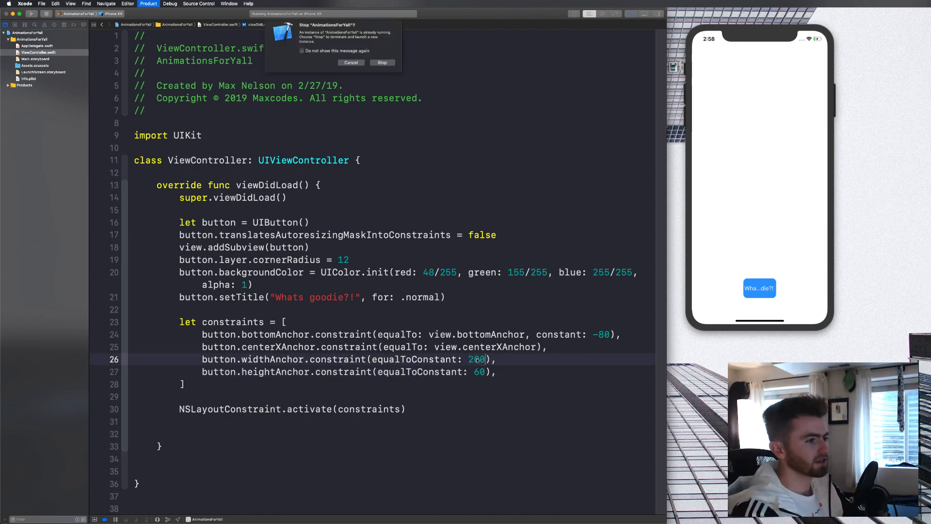
pyautogui.click(382, 62)
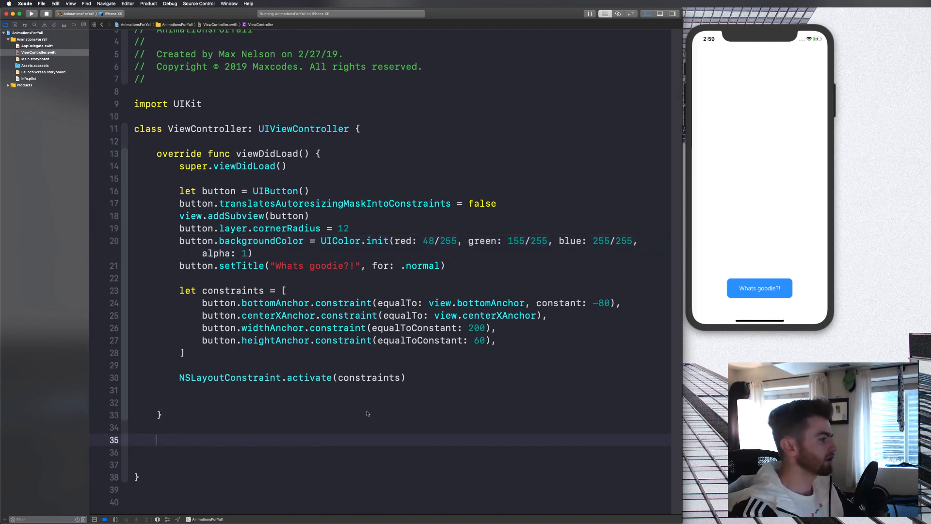
pyautogui.write('@objc func')
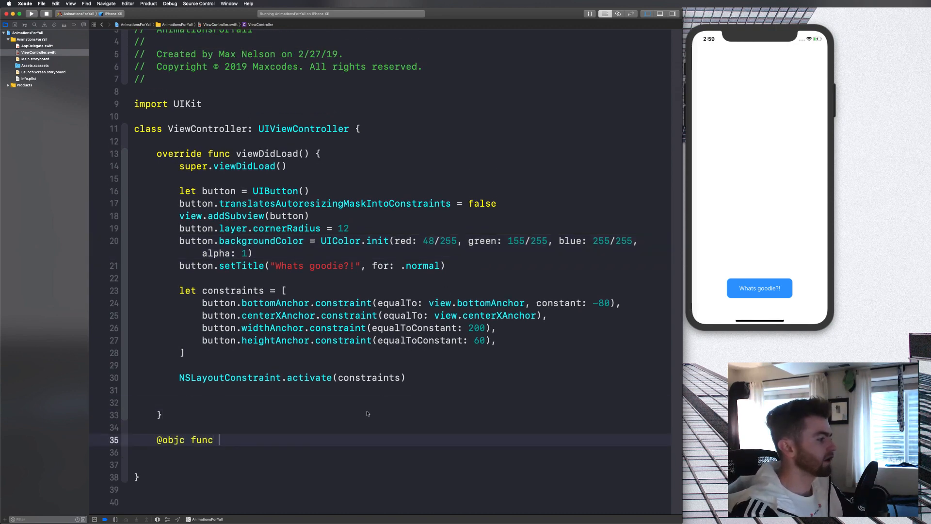
pyautogui.write('animate(view)')
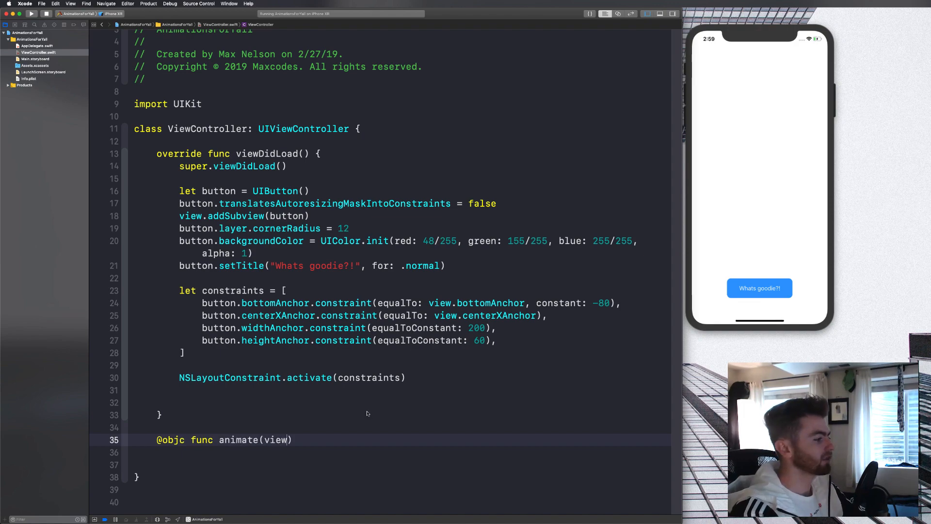
pyautogui.write('sender:')
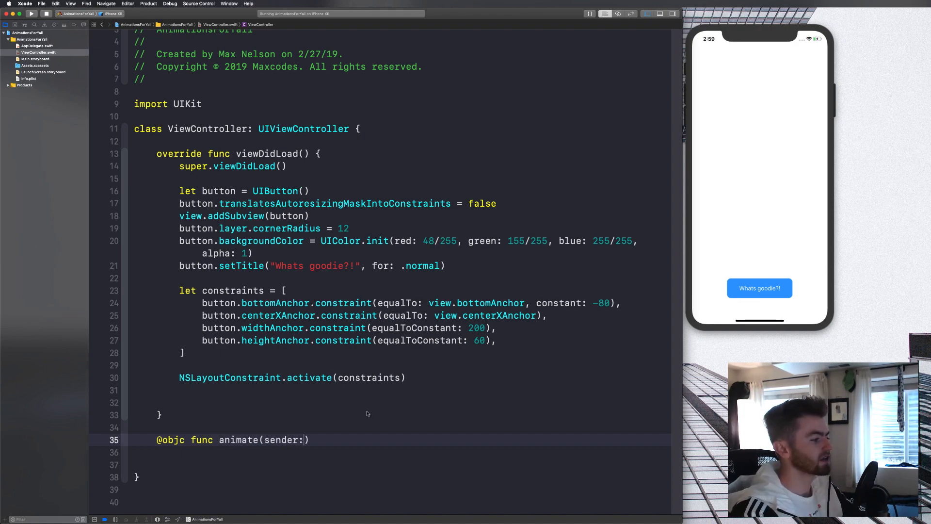
pyautogui.write('UIButton) {')
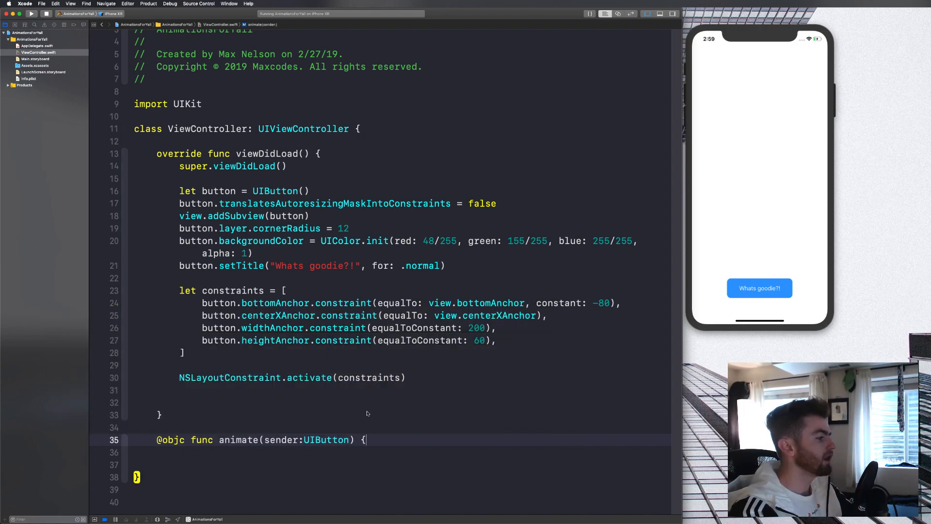
pyautogui.write('print(')
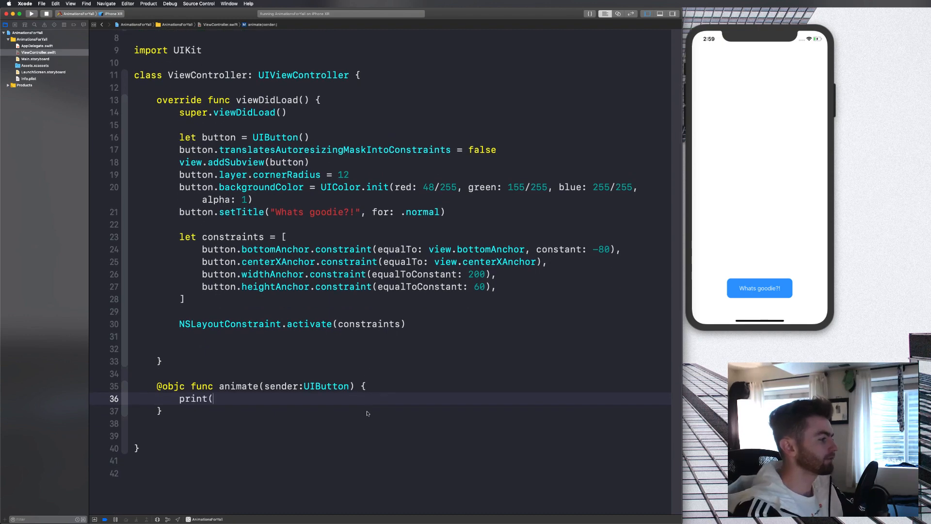
pyautogui.write('"whats goodies guys & gals?!")')
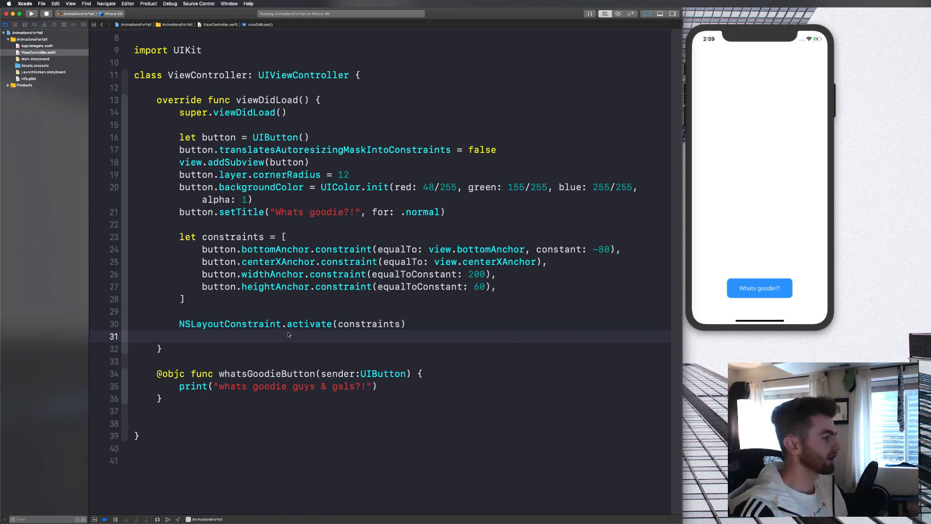
# Step: Add button.addTarget(self, action: #selector(whatsGoodieButton(sender:)), for: .touchUpInside) and rebuild
pyautogui.write('button.addTarget(se, action: Selector, for: UIControl.Event')
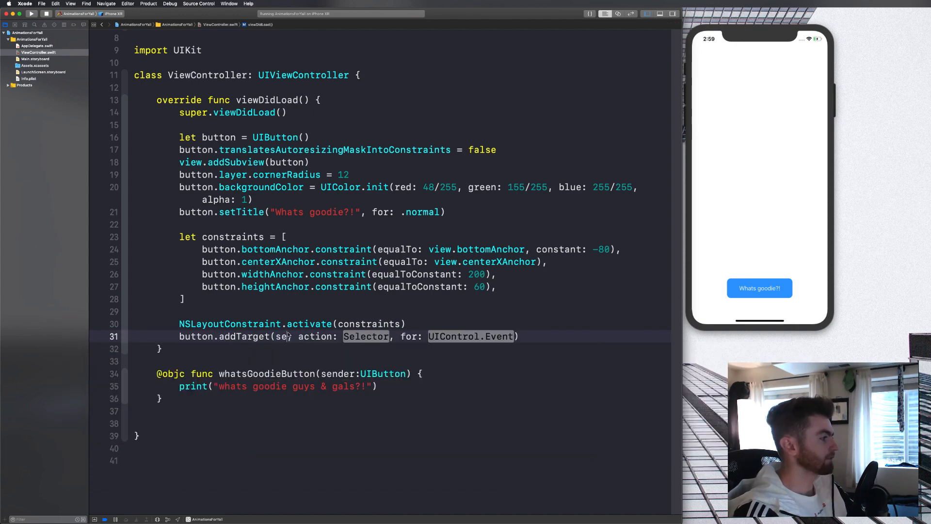
pyautogui.write('self, action: Es')
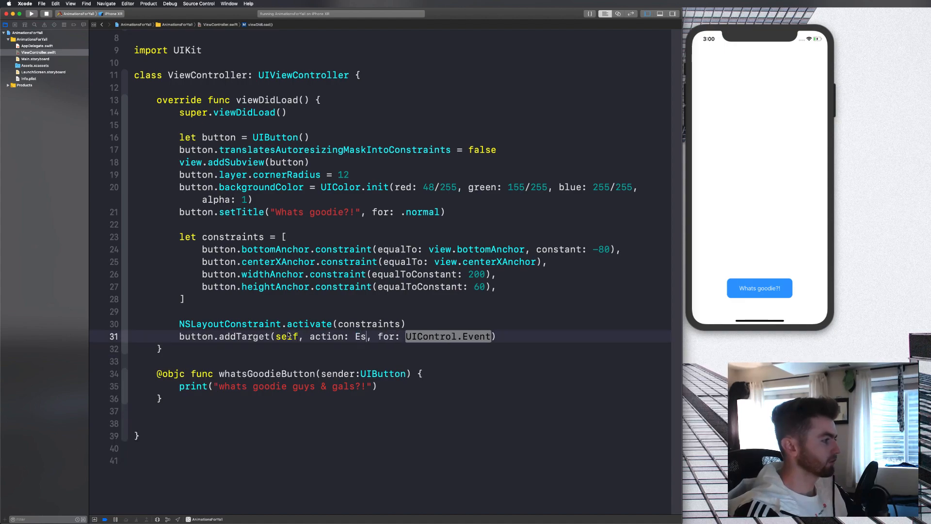
pyautogui.write('#selector(self.whatsGoodieButton(sender:')
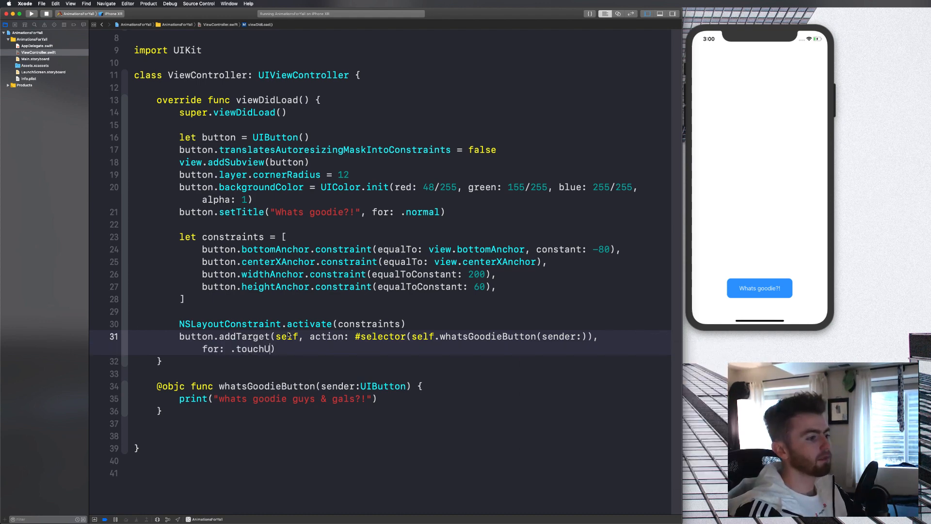
pyautogui.write('pSide')
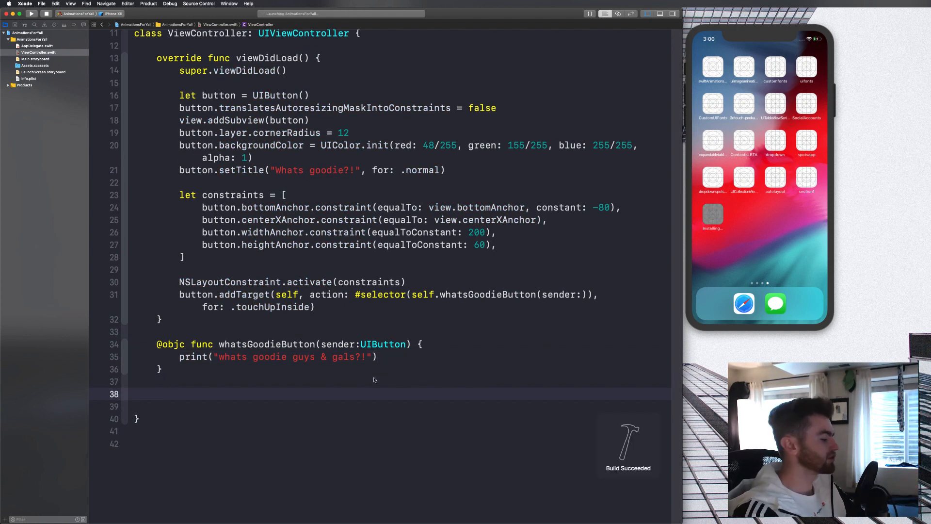
# Step: Declare fileprivate func animateView(_ viewToAnimate: UIView) with an empty body
pyautogui.write('fileprivate func')
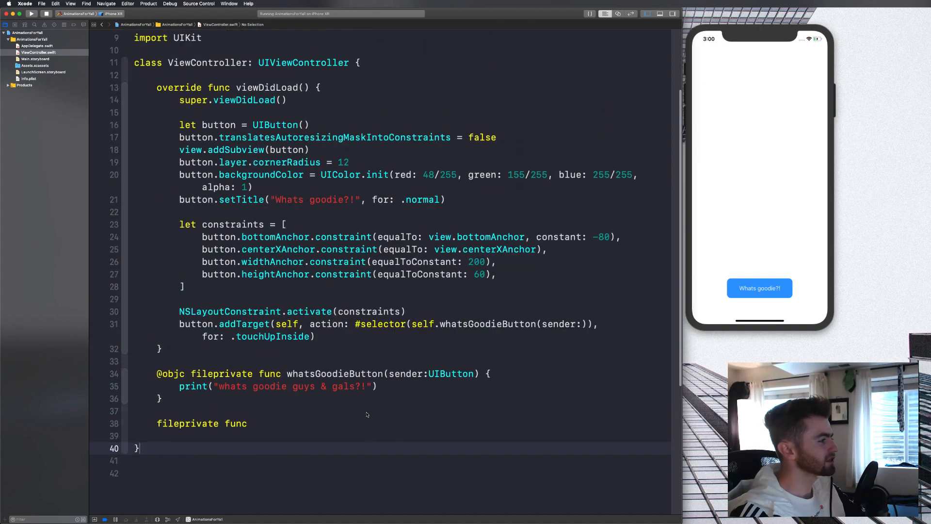
pyautogui.click(759, 288)
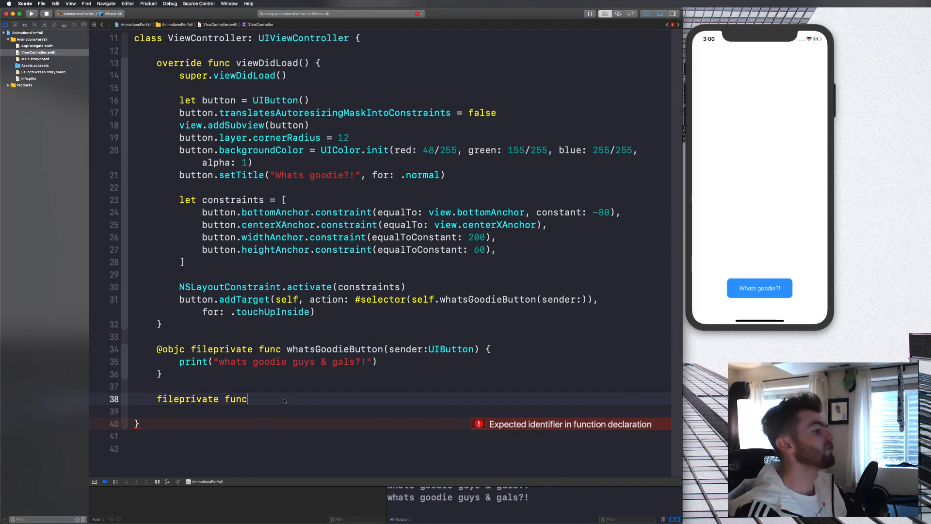
pyautogui.write('animateVi')
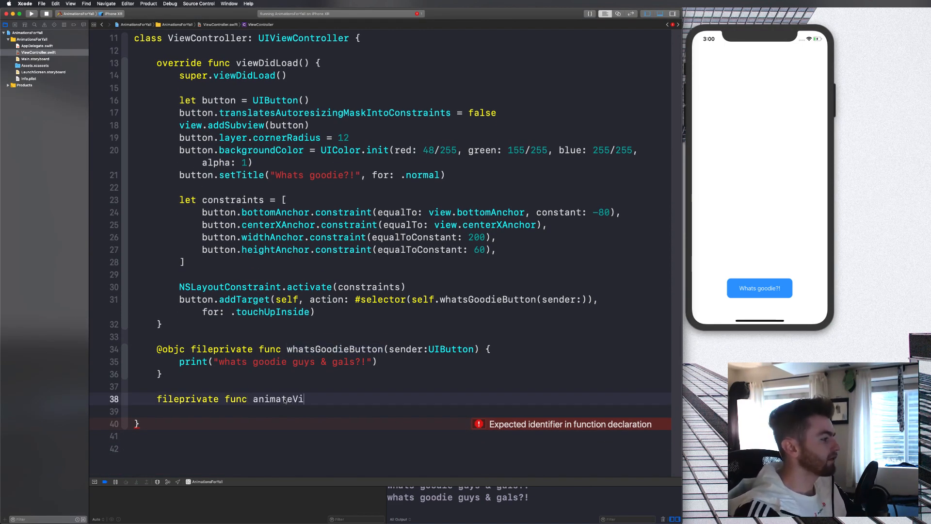
pyautogui.write('ew(')
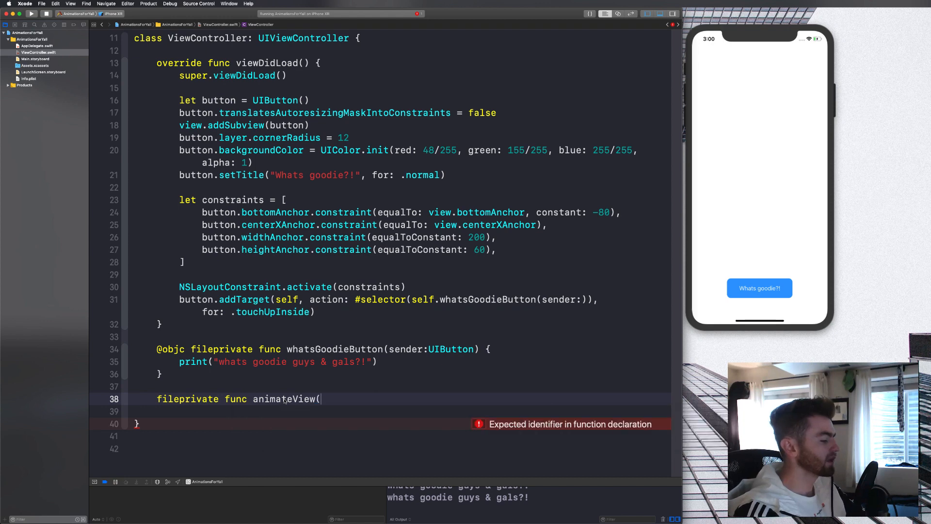
pyautogui.write('_')
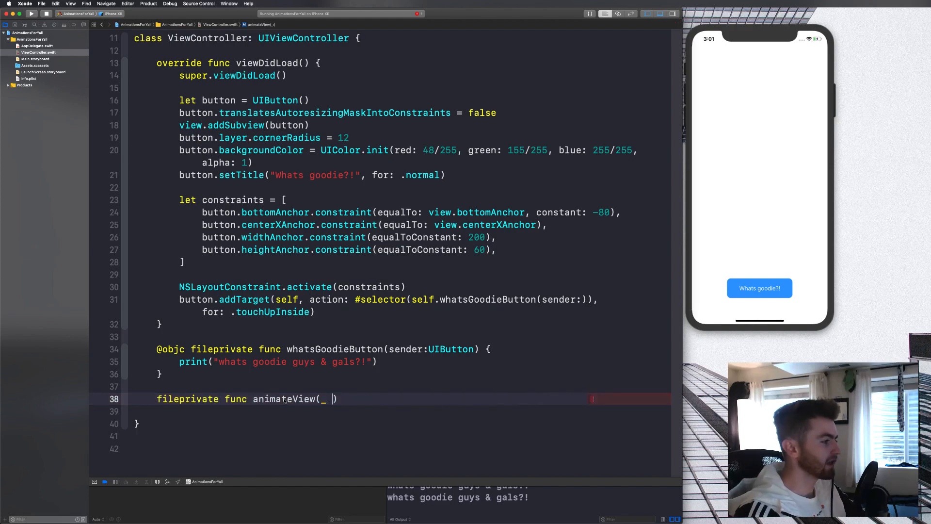
pyautogui.write('view:UIView')
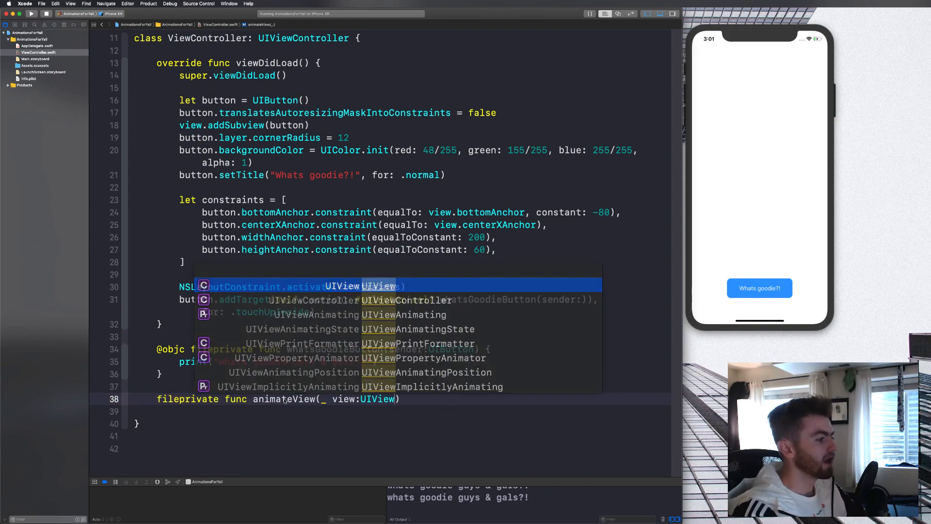
pyautogui.press('Escape')
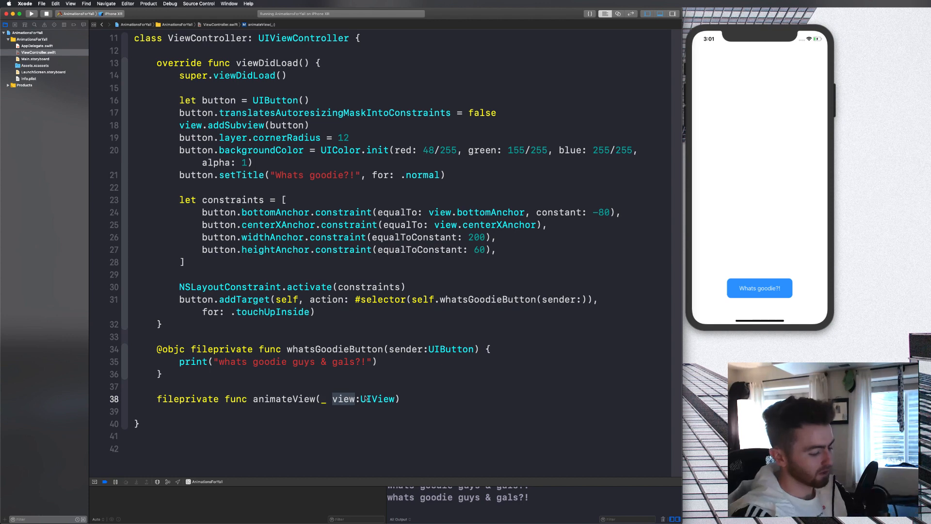
pyautogui.write('ToAN')
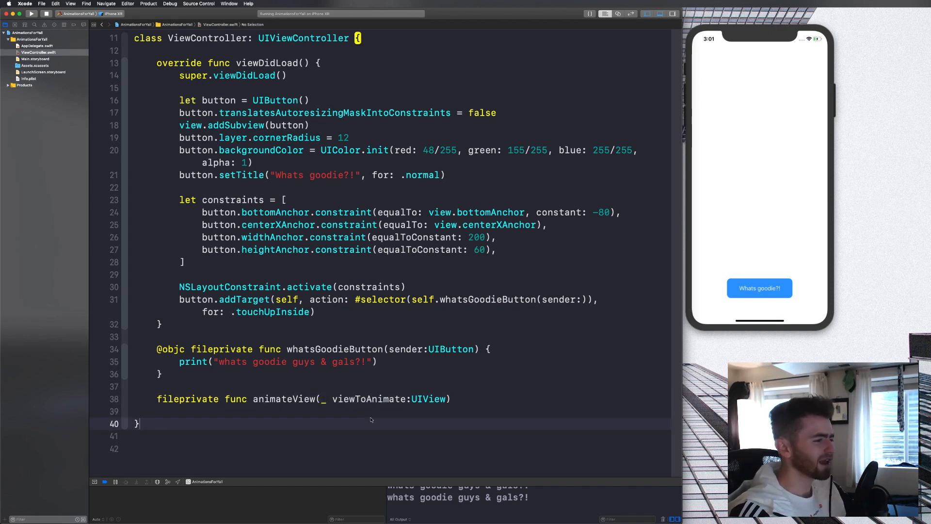
pyautogui.click(457, 398)
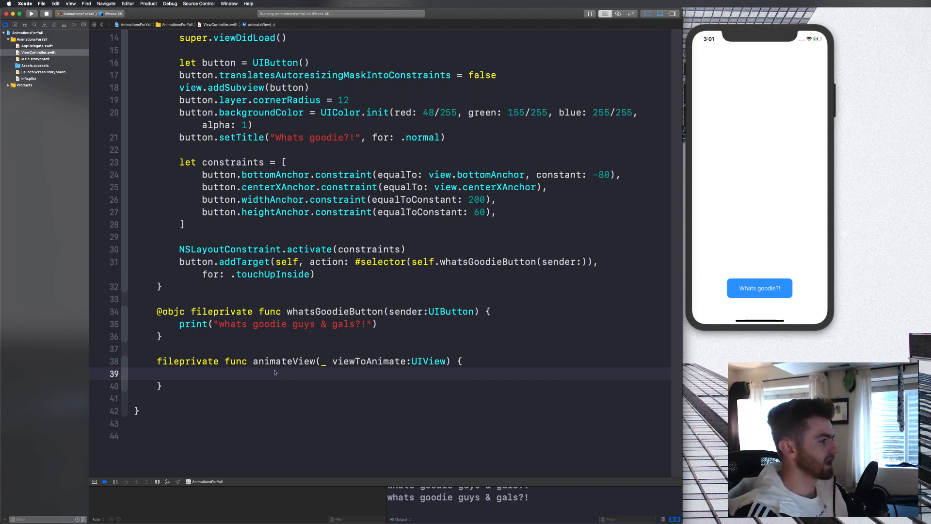
# Step: Insert the UIView.animate usingSpringWithDamping call via autocomplete inside animateView
pyautogui.write('viewto')
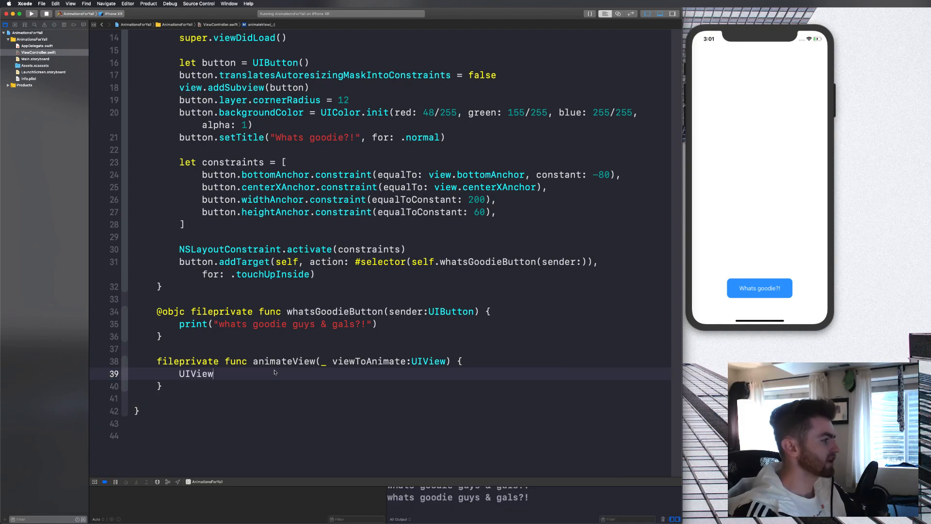
pyautogui.write('.animate')
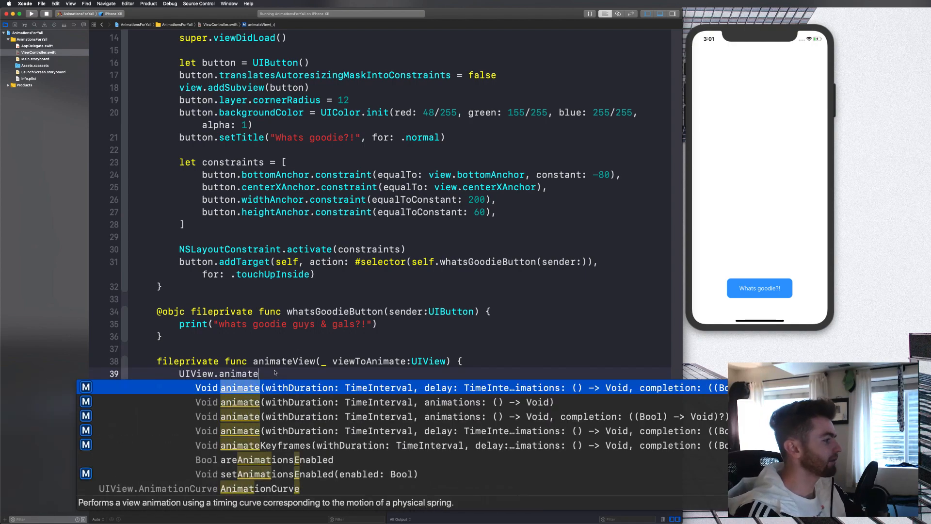
pyautogui.write('spring')
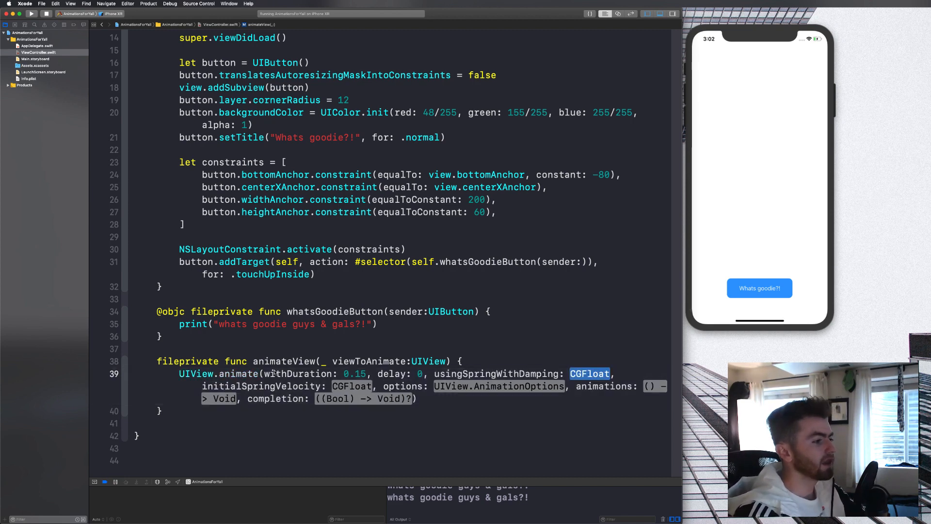
# Step: Fill the spring call with duration 0.15, delay 0 and damping 0.2
pyautogui.write('0.1')
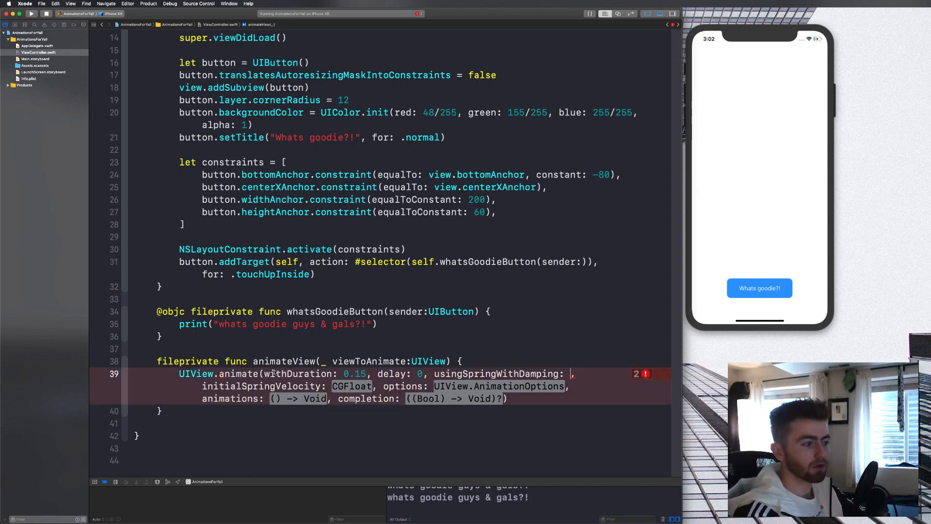
pyautogui.write('2')
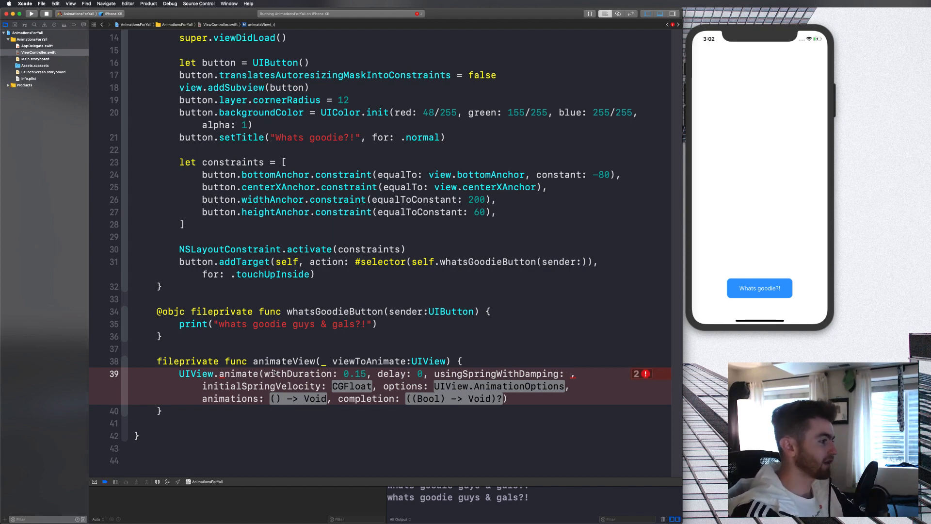
pyautogui.write('0.2')
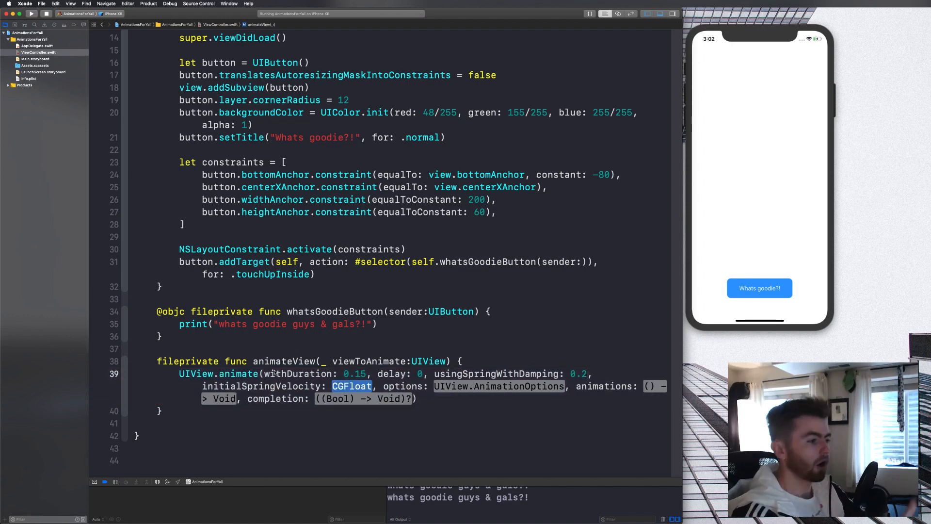
pyautogui.write('2')
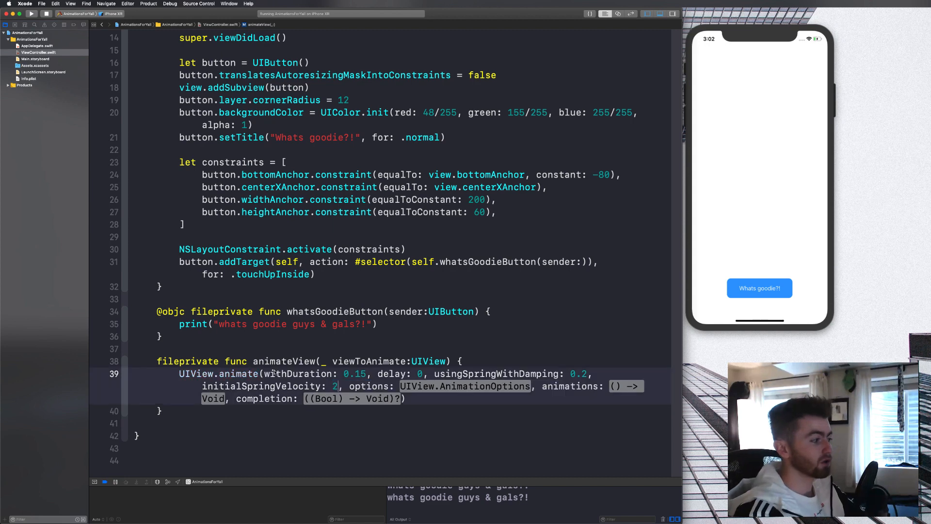
pyautogui.write('0.5')
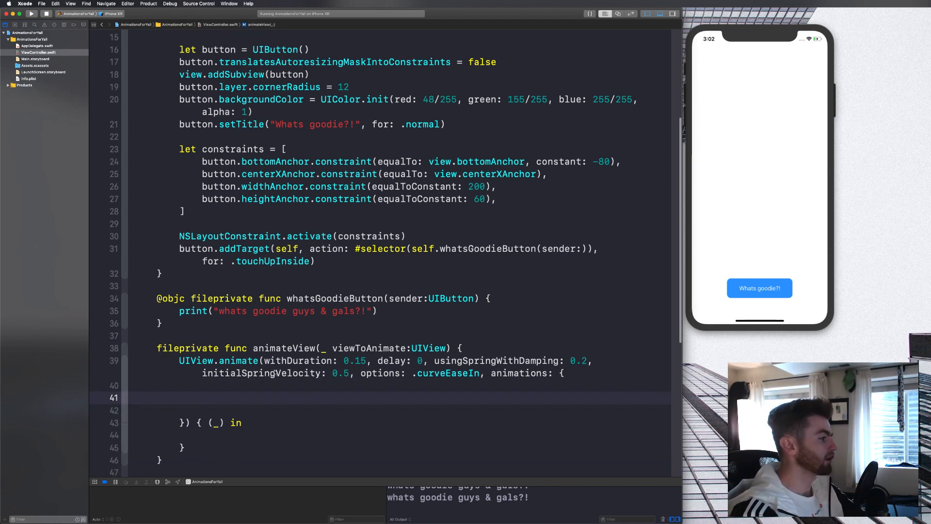
# Step: Set viewToAnimate.transform to CGAffineTransform scale 0.92 in the animations closure
pyautogui.write('button.tr')
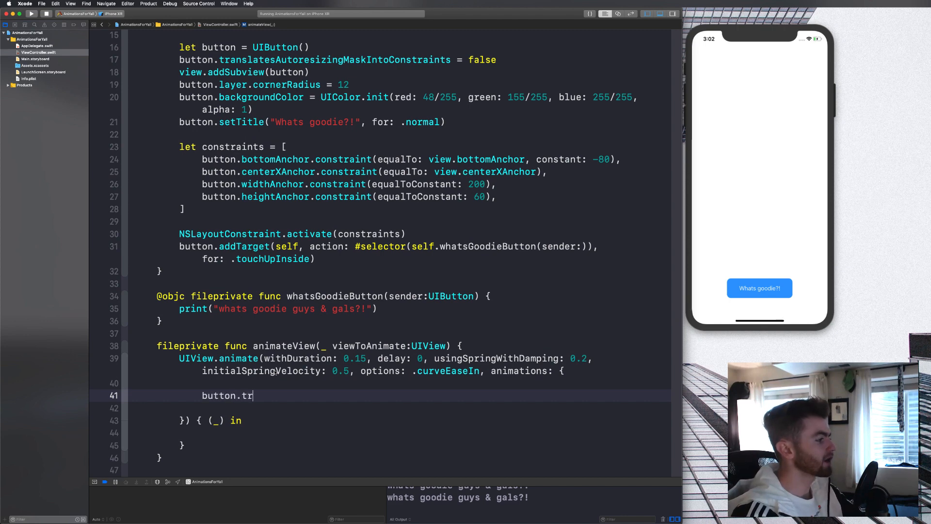
pyautogui.write('ansform = CGA')
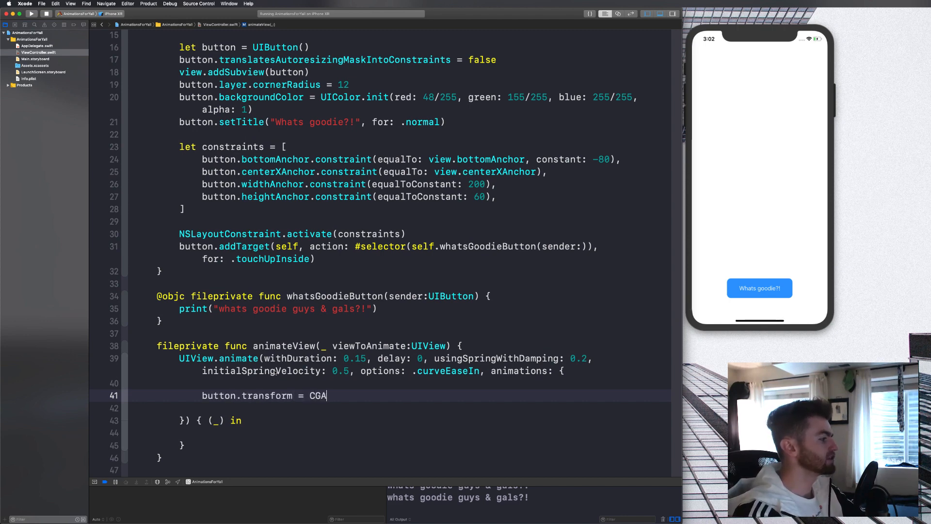
pyautogui.write('ffineTransform(')
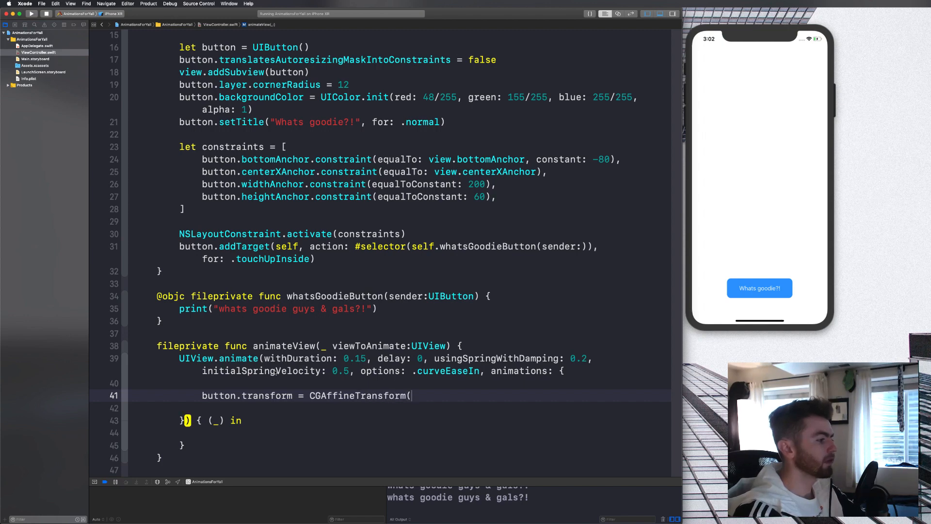
pyautogui.press('Backspace')
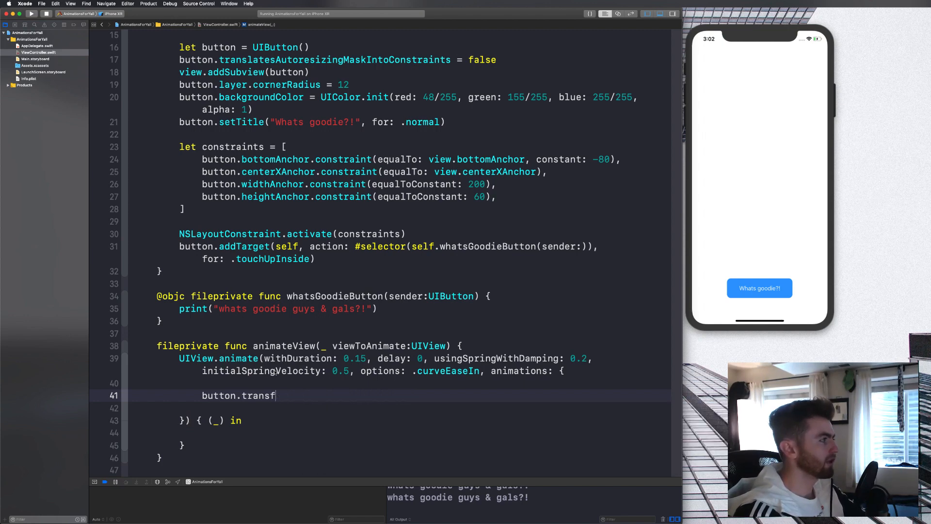
pyautogui.write('viewToAnimate')
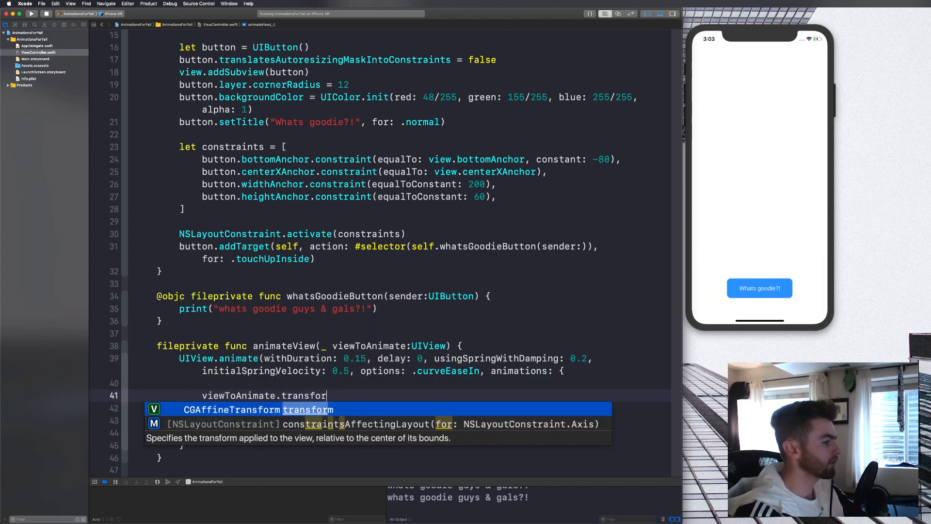
pyautogui.write('= CGAffineTransform')
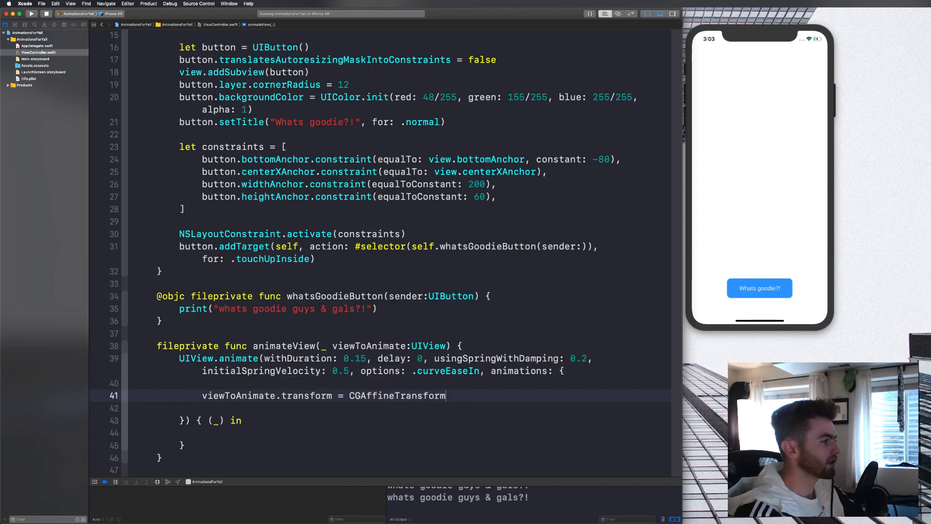
pyautogui.write('(')
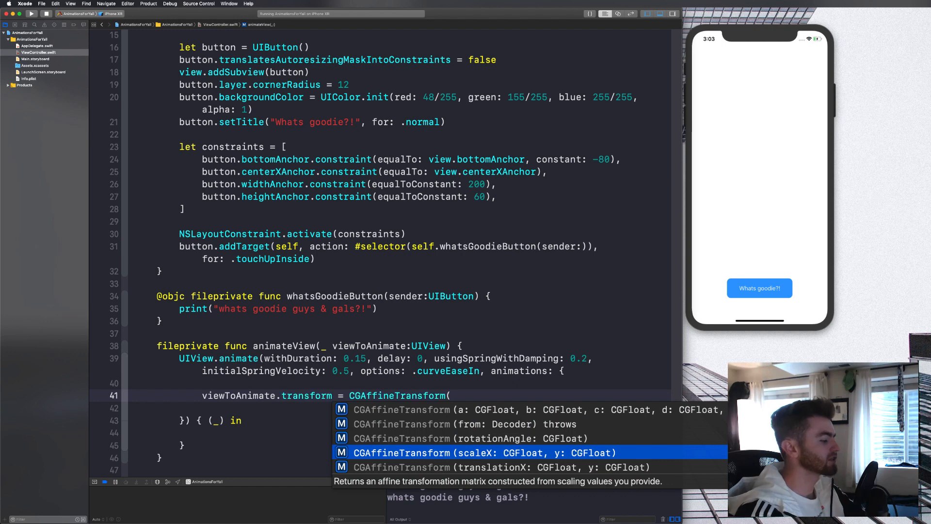
pyautogui.click(474, 453)
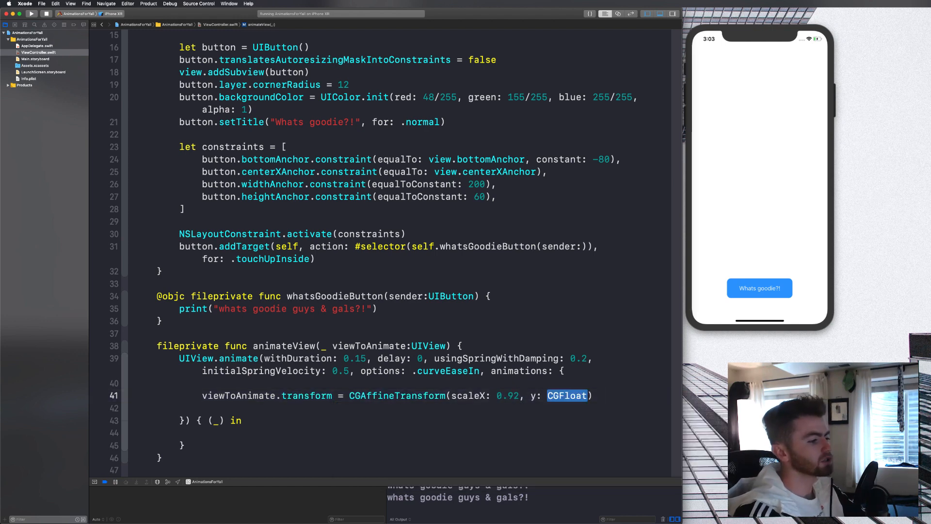
pyautogui.write('0.92')
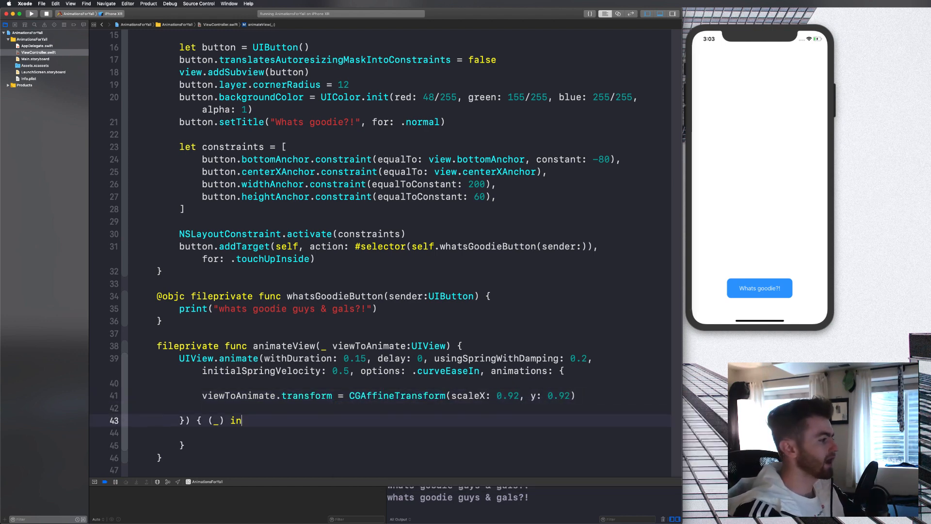
# Step: Print "animation complete" in the completion closure
pyautogui.write('print("vi')
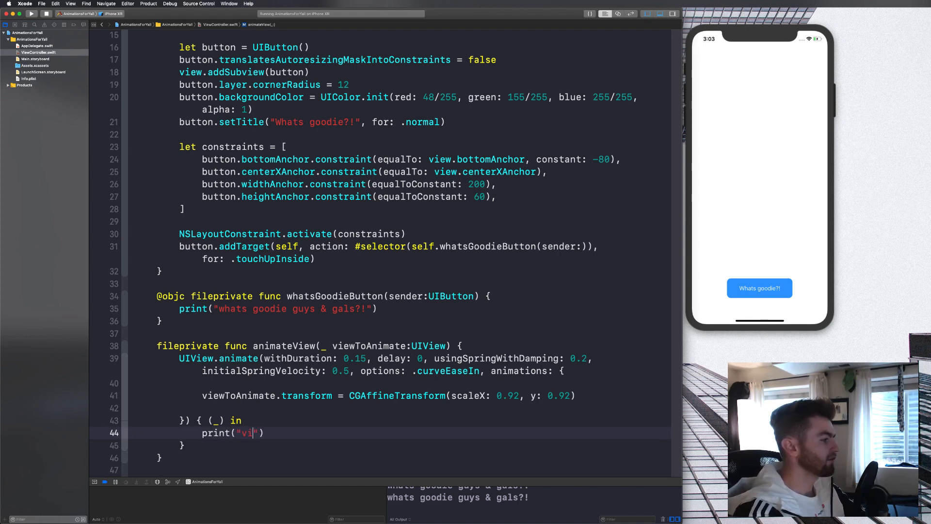
pyautogui.write('animation complete')
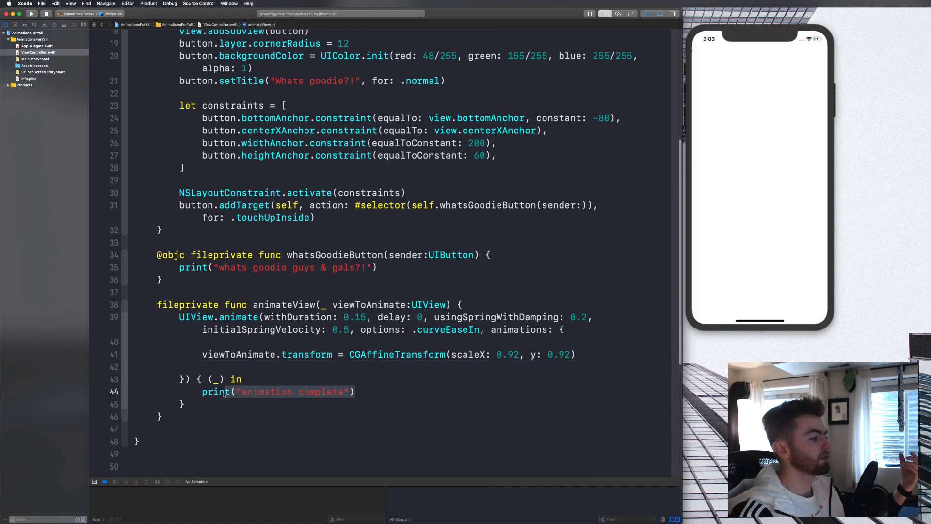
# Step: Call self.animateView(sender) at the end of whatsGoodieButton and run the app
pyautogui.click(31, 14)
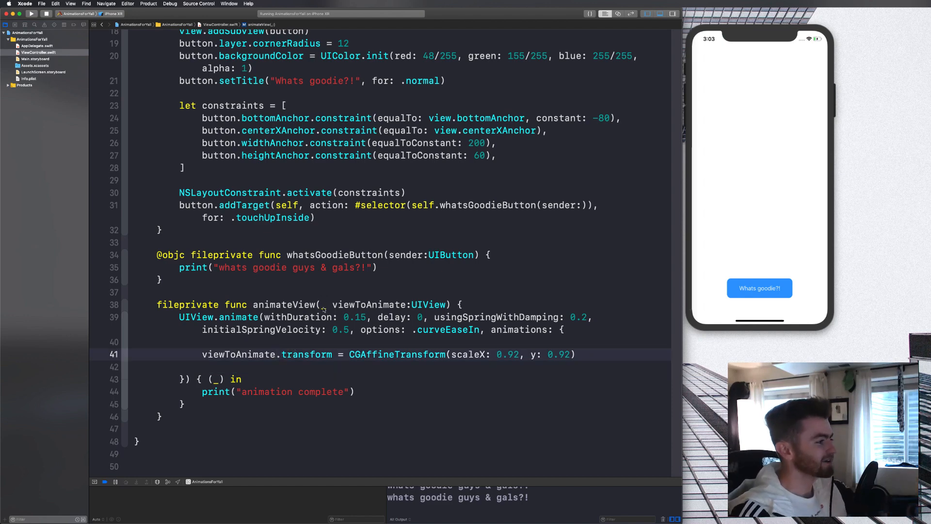
pyautogui.click(326, 303)
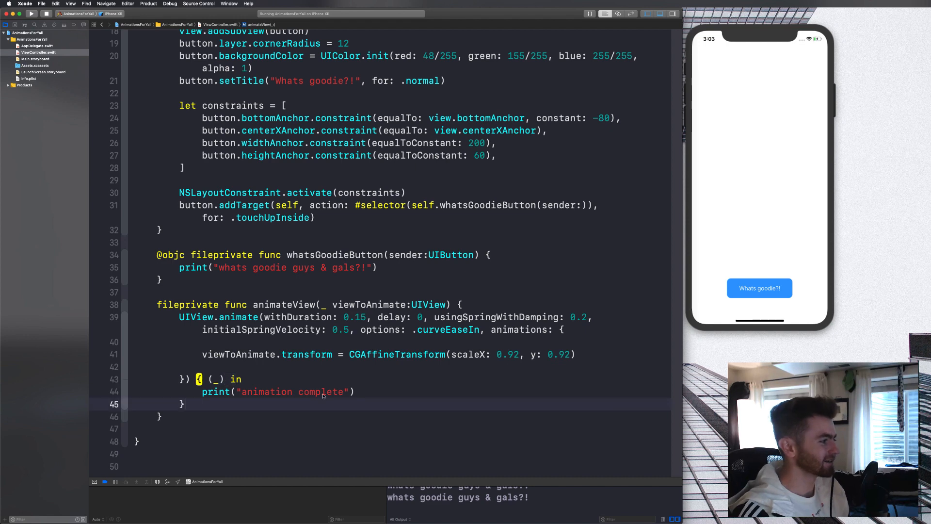
pyautogui.click(328, 316)
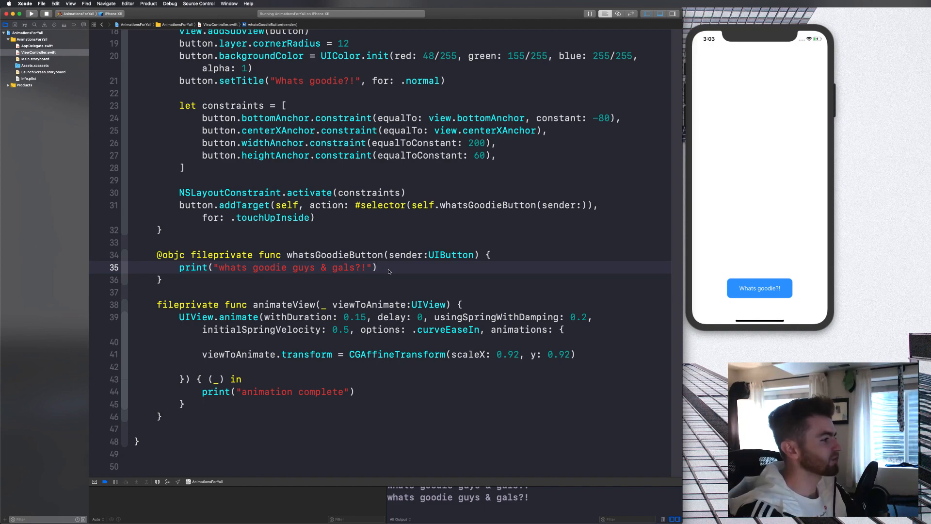
pyautogui.write('self.animateView(sender')
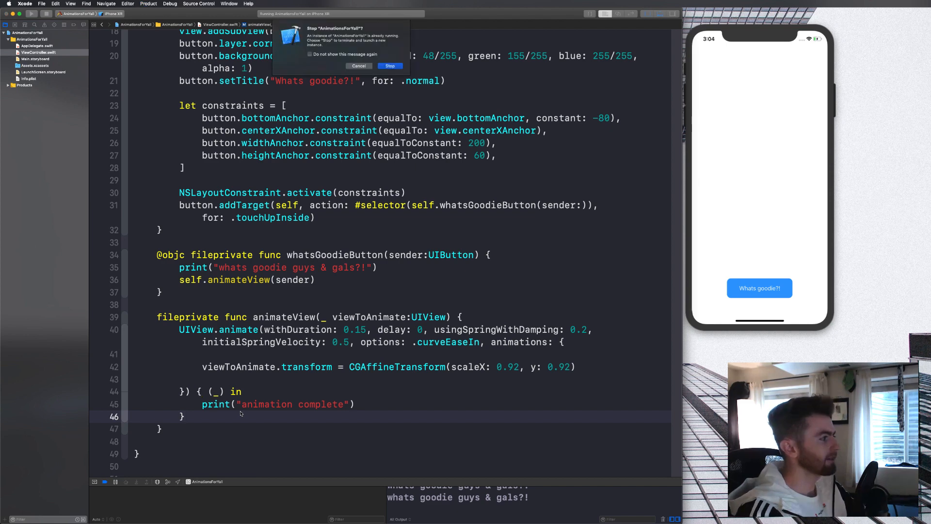
# Step: Relaunch, try removing animateView's underscore, hit the missing-label error, and restore the unlabeled parameter
pyautogui.click(389, 66)
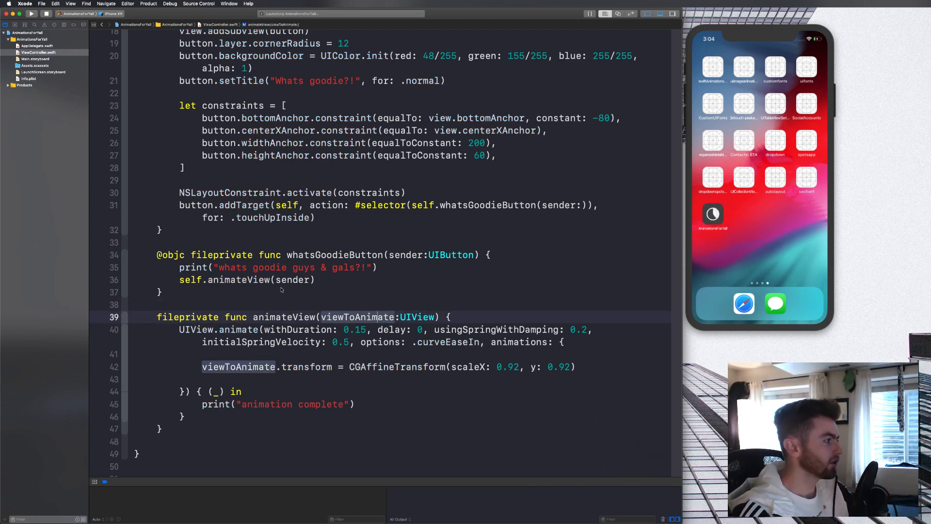
pyautogui.doubleClick(293, 279)
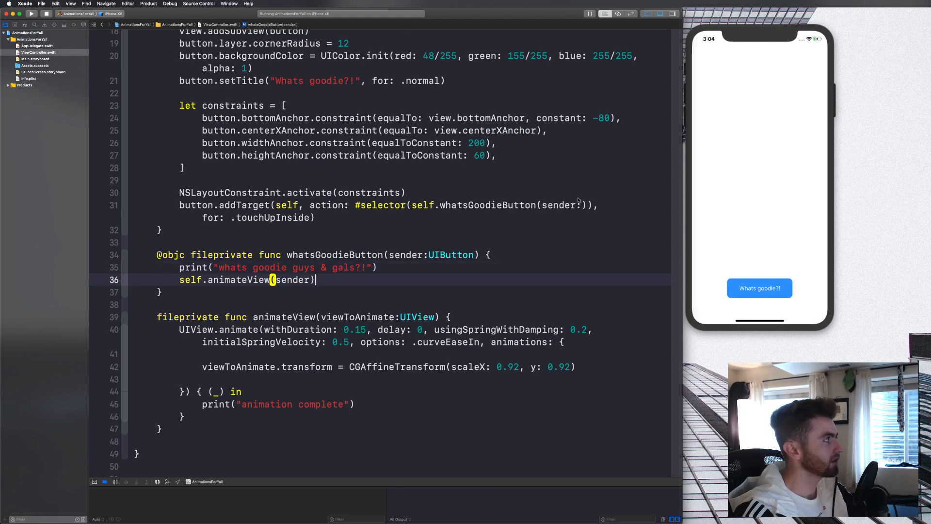
pyautogui.click(760, 288)
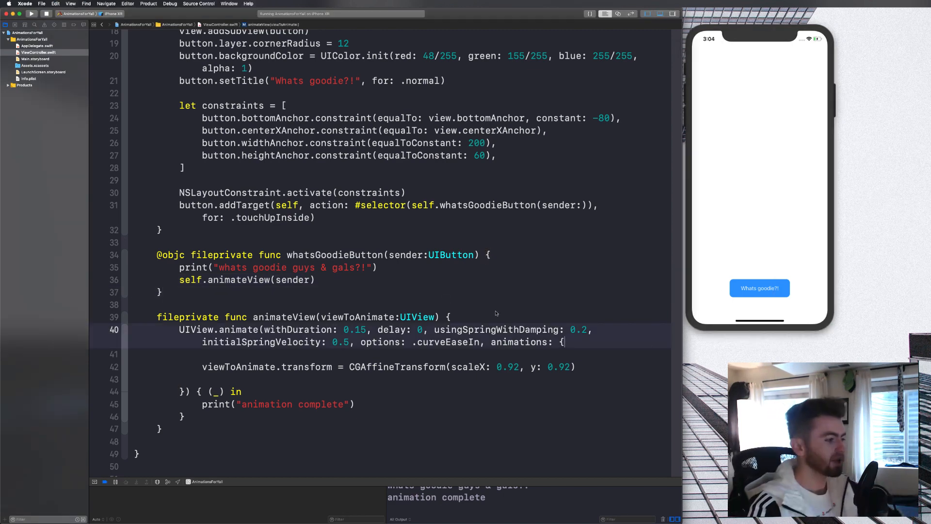
pyautogui.click(43, 24)
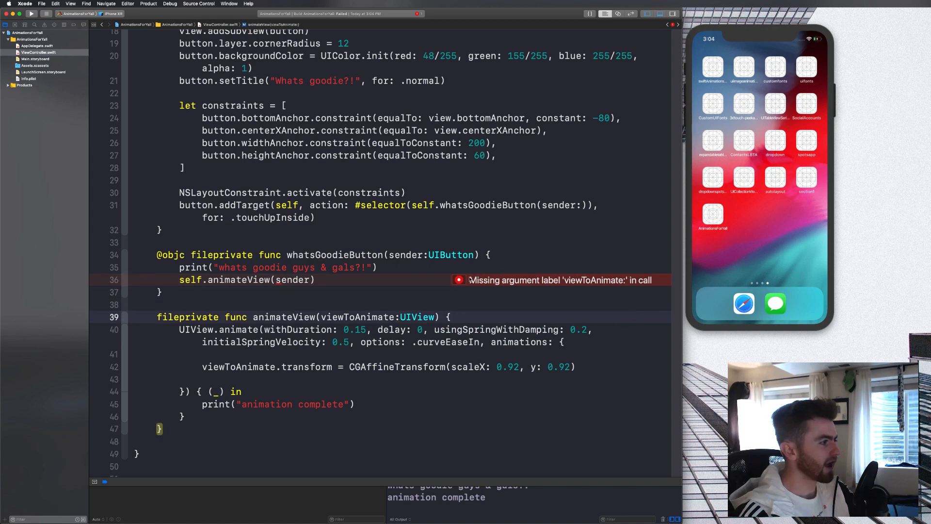
pyautogui.write('viewToAnimate:')
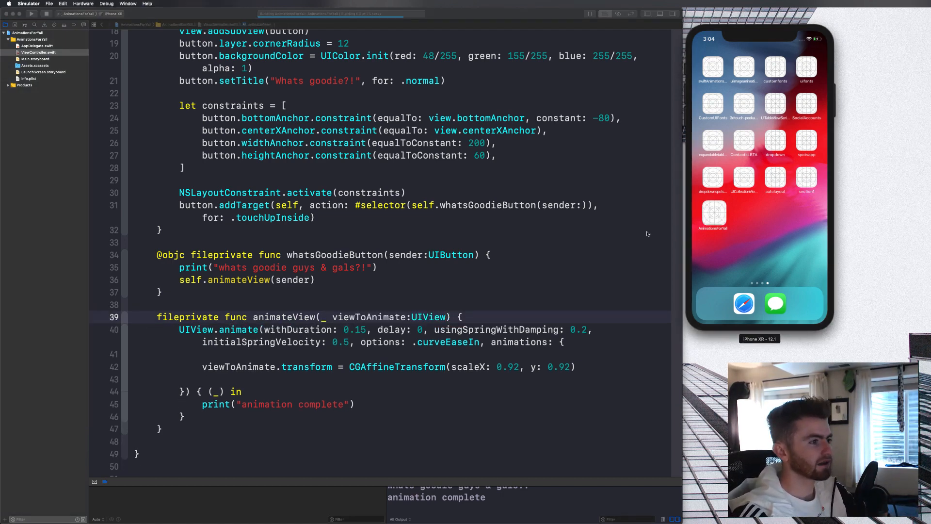
# Step: Tap the Whats goodie?! button in Simulator and watch it shrink and stay small
pyautogui.click(10, 14)
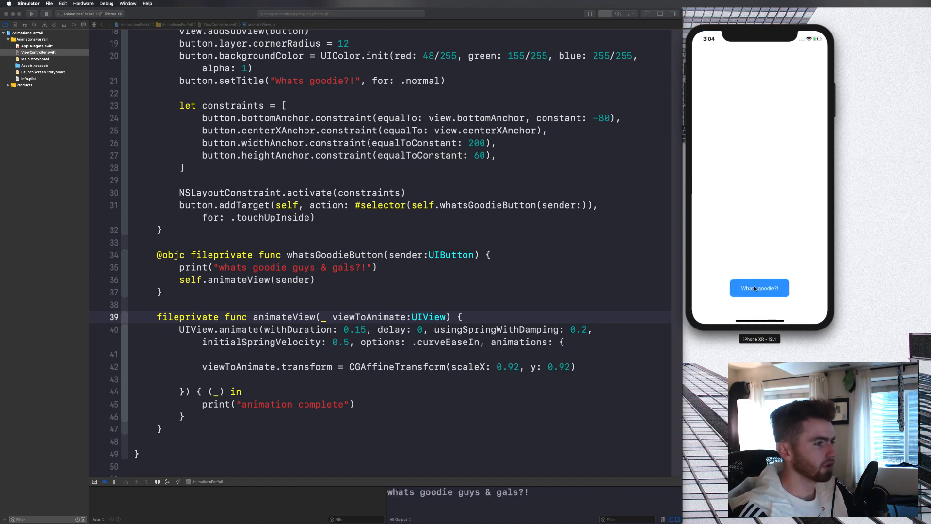
pyautogui.click(759, 288)
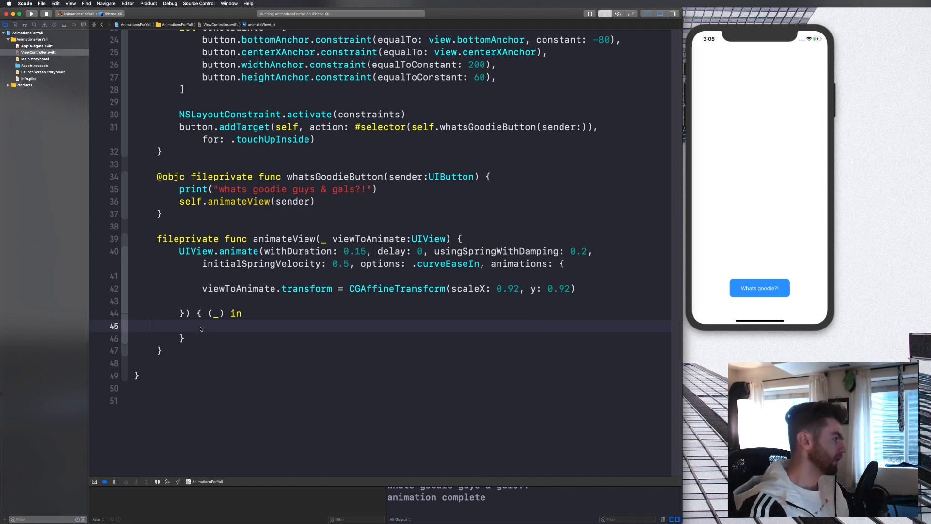
# Step: Replace the completion print with a UIView.animate spring (damping 0.4, velocity 2, .curveEaseIn) scaling back to 1, completion nil
pyautogui.write('UI')
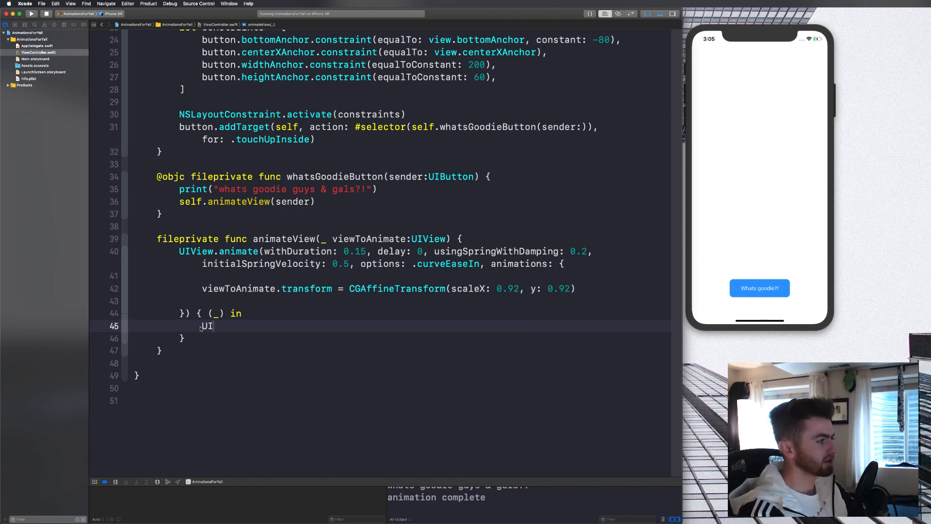
pyautogui.write('View.animate')
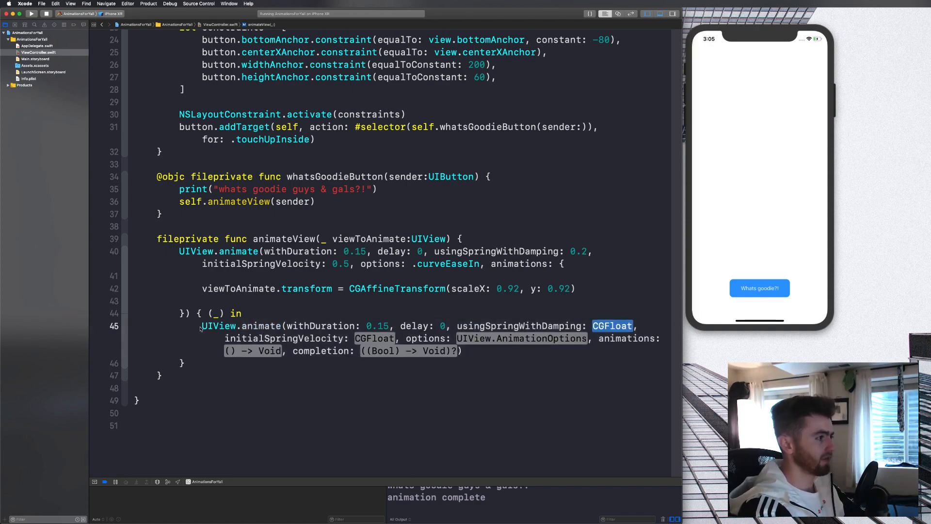
pyautogui.write('0.4')
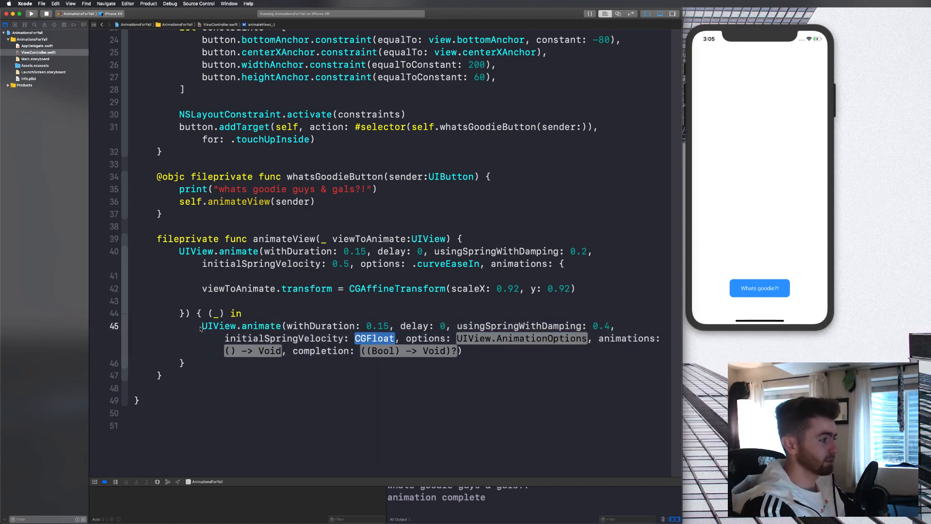
pyautogui.write('2')
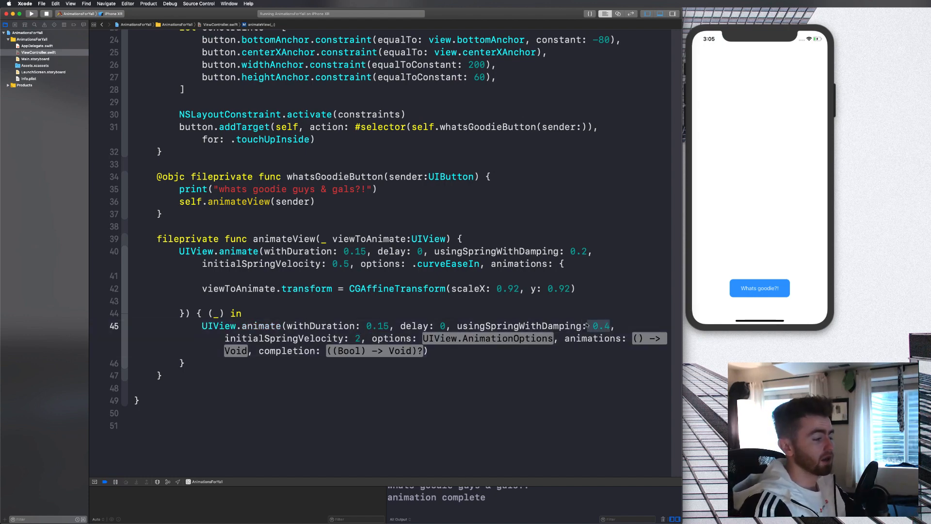
pyautogui.doubleClick(486, 338)
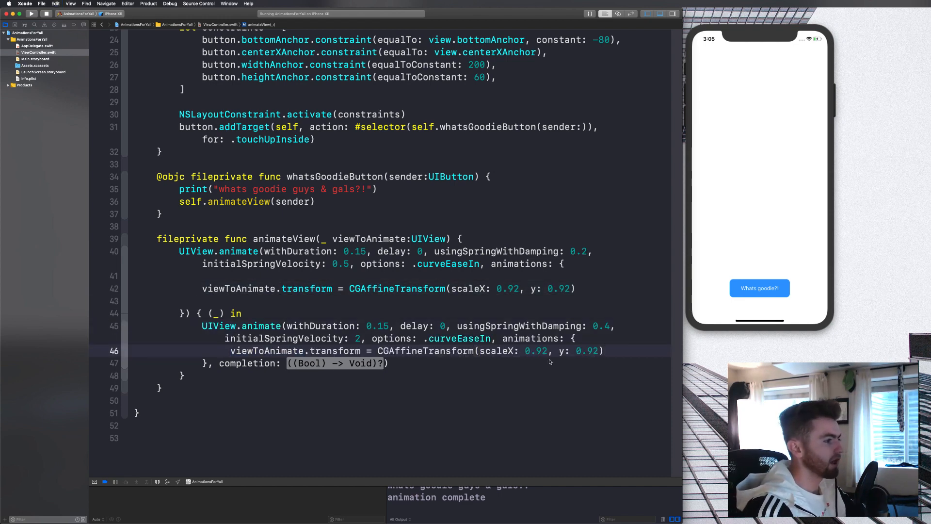
pyautogui.write('1')
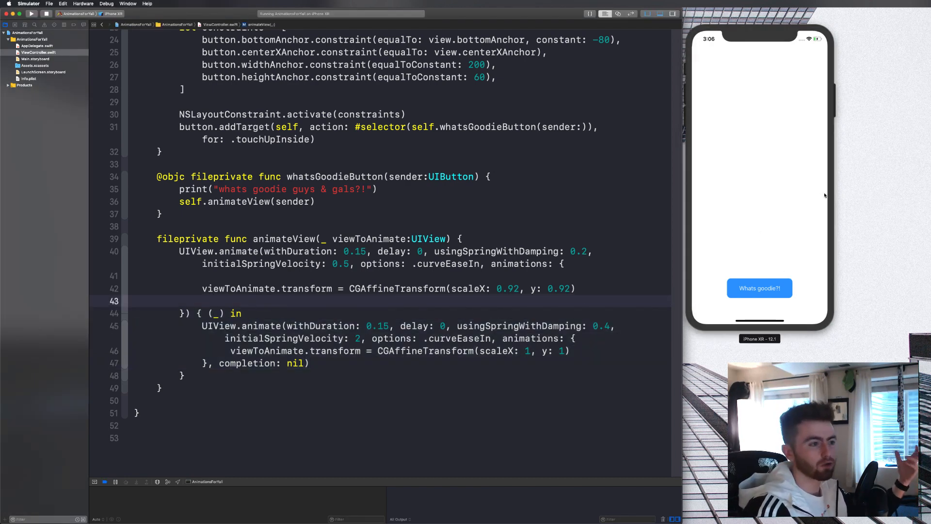
# Step: Tap the Whats goodie?! button in Simulator to watch it shrink and spring back
pyautogui.click(759, 288)
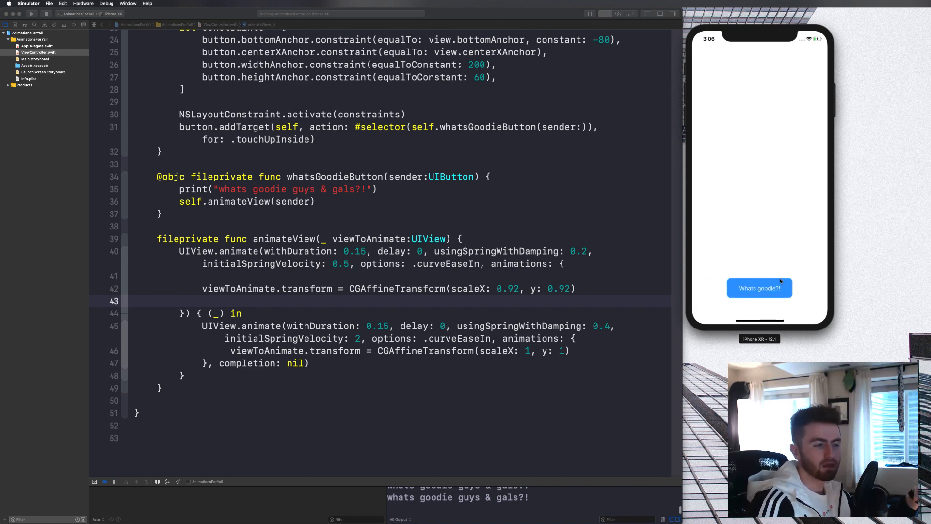
pyautogui.click(759, 288)
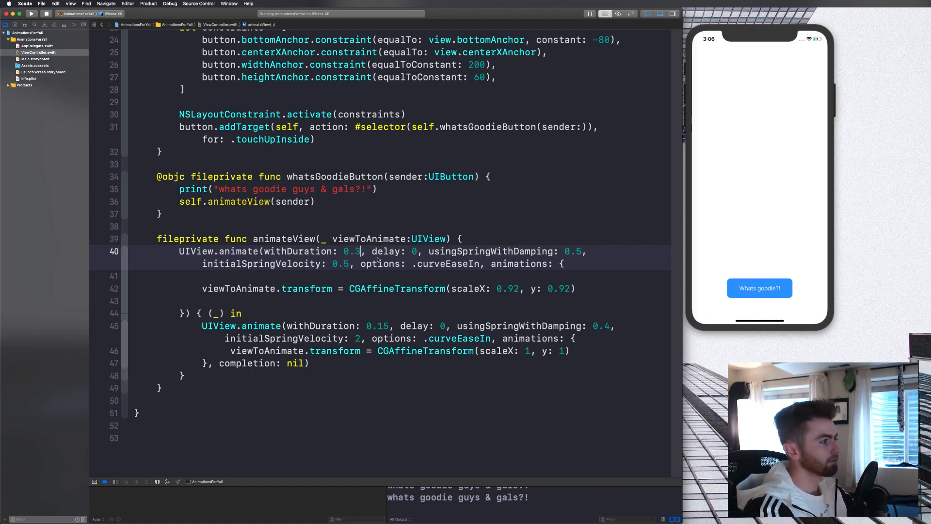
# Step: Rerun the app with duration 0.3 and damping 0.5, replacing the running instance
pyautogui.click(30, 14)
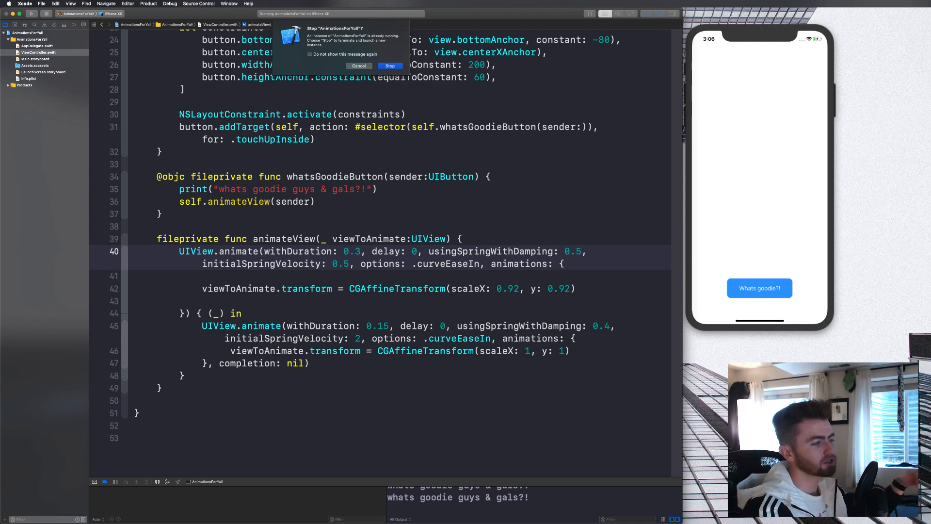
pyautogui.click(390, 65)
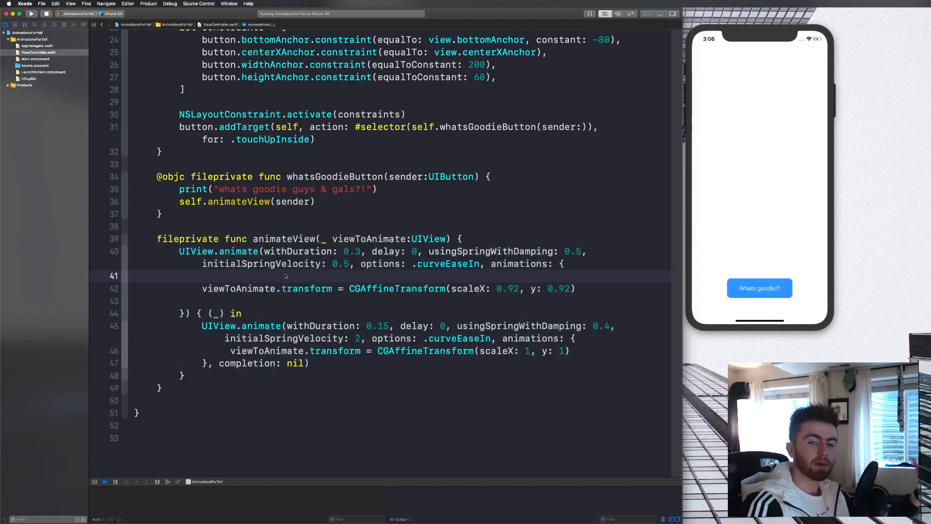
# Step: Tap the Whats goodie?! button four times to test the slower shrink and spring-back
pyautogui.click(759, 288)
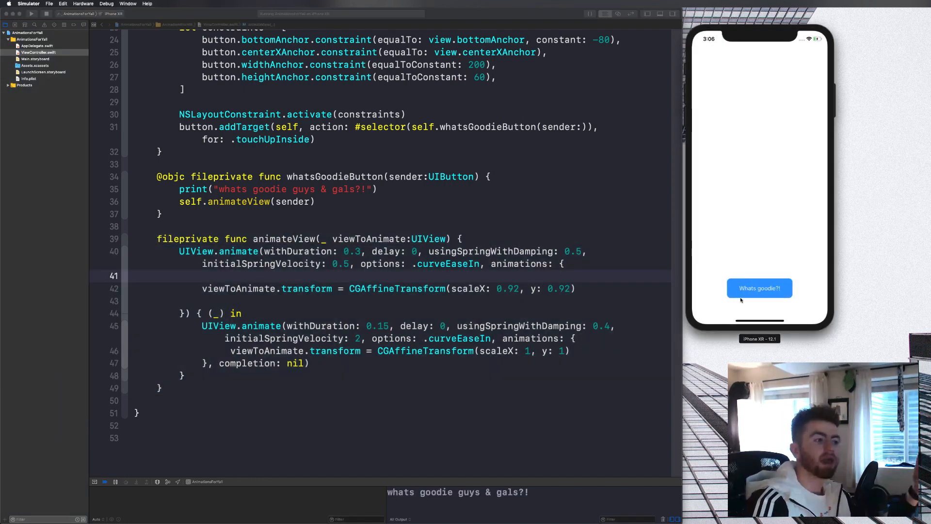
pyautogui.click(759, 288)
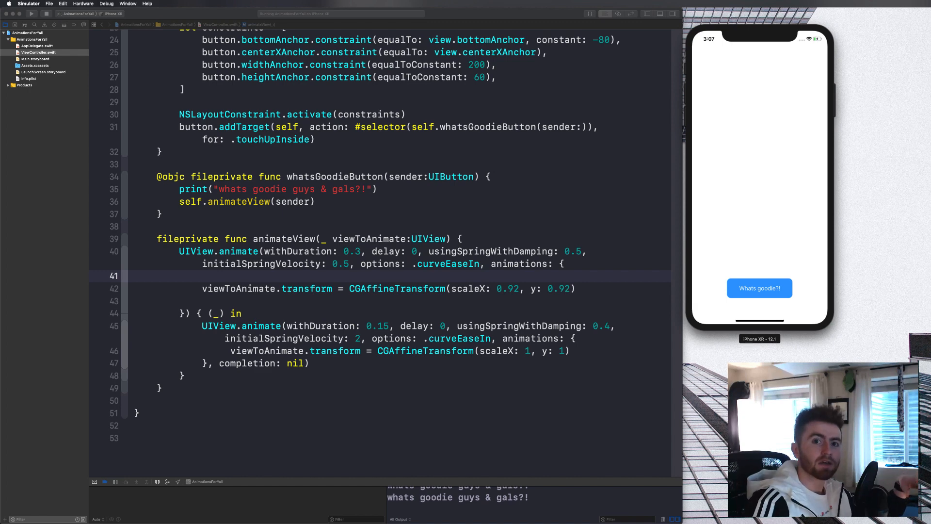
pyautogui.click(760, 288)
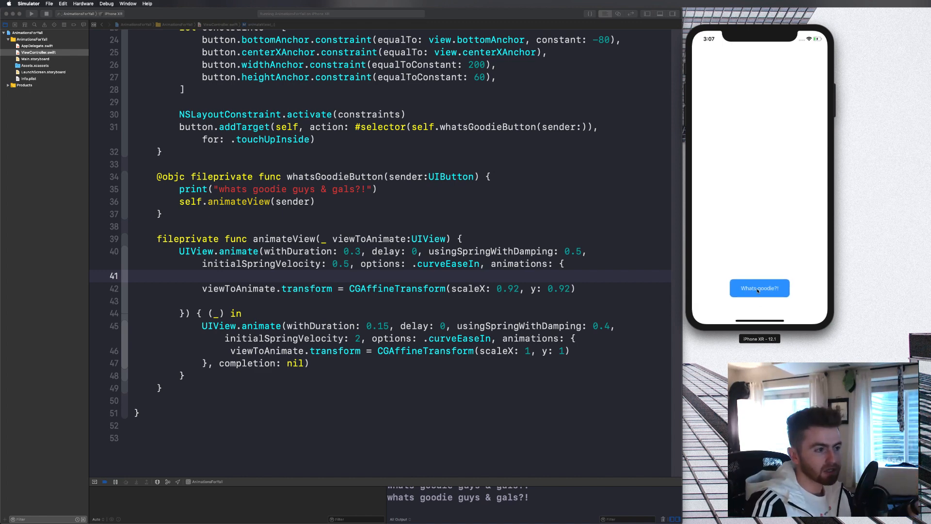
pyautogui.click(759, 288)
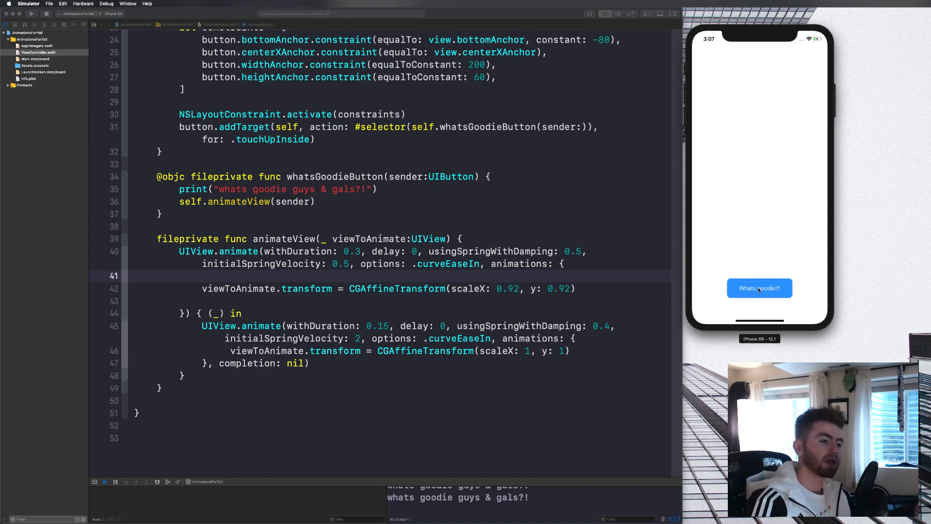